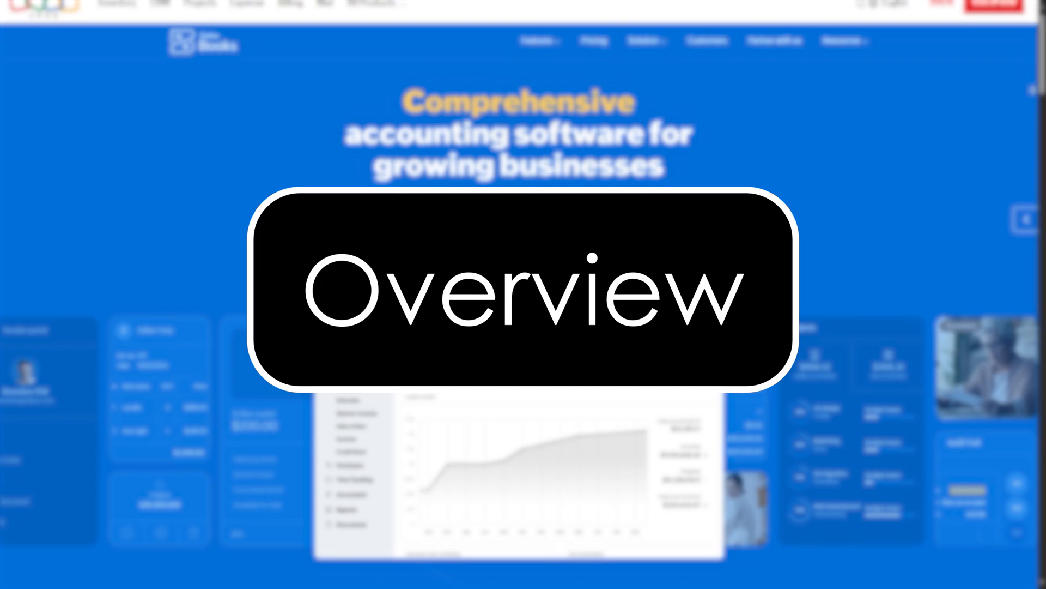
Scroll the Zoho Books homepage past the hero and testimonial to the Spotlight feature section
scroll(down, 3)
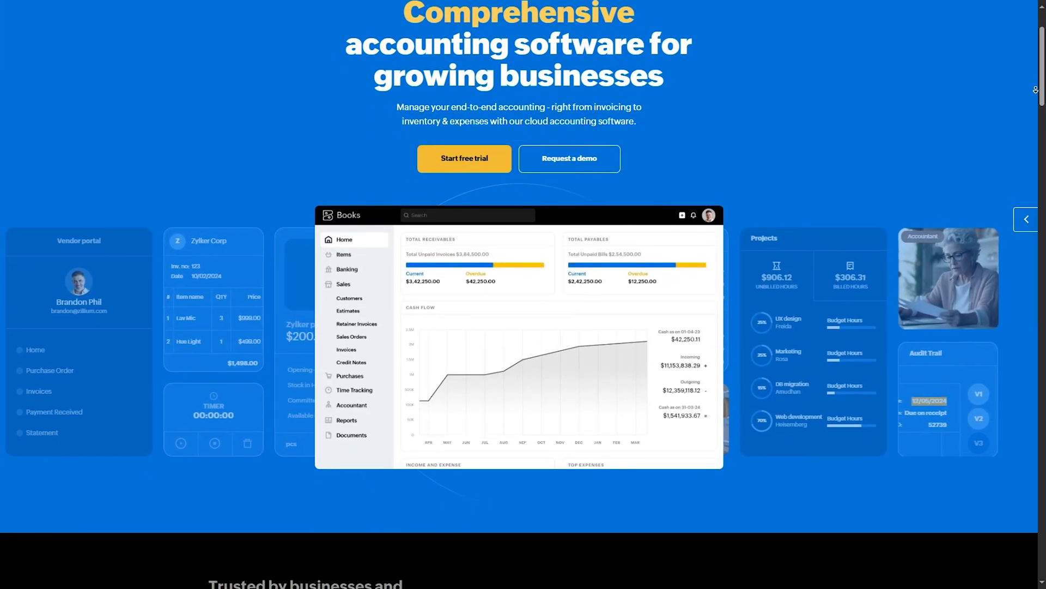
scroll(down, 3)
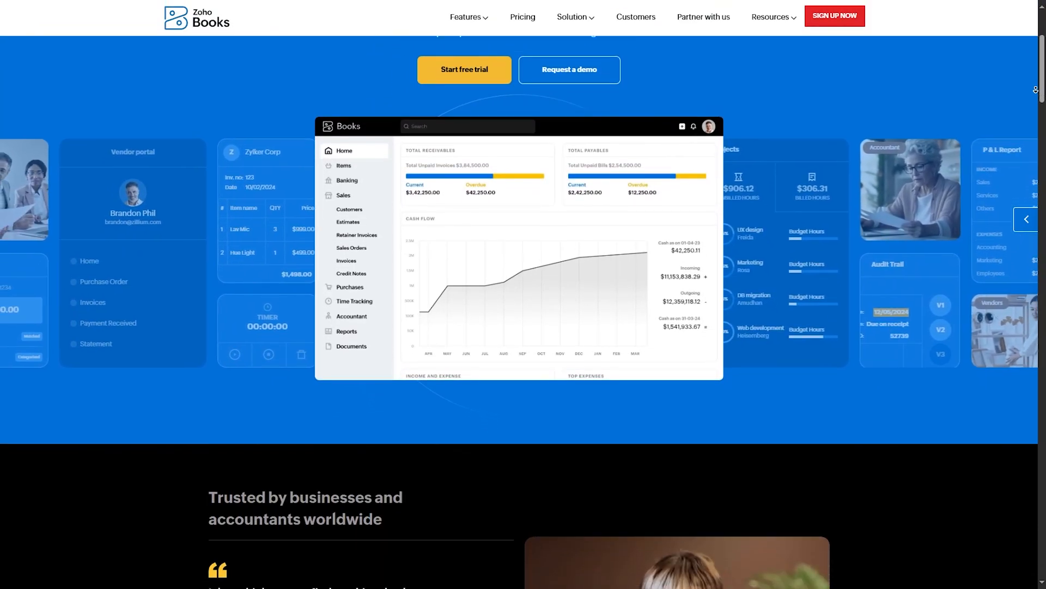
scroll(down, 3)
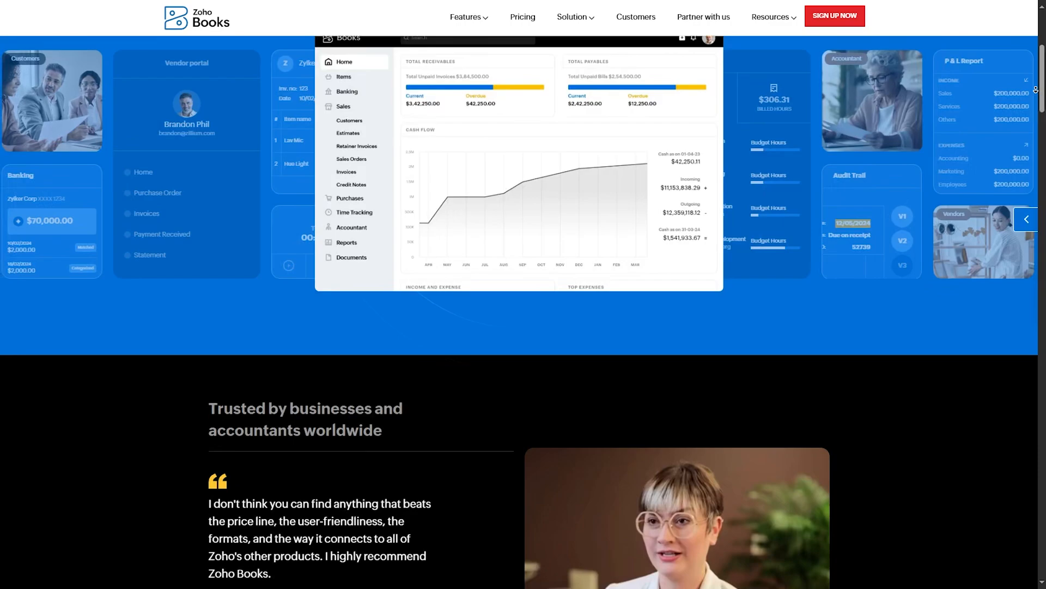
scroll(down, 3)
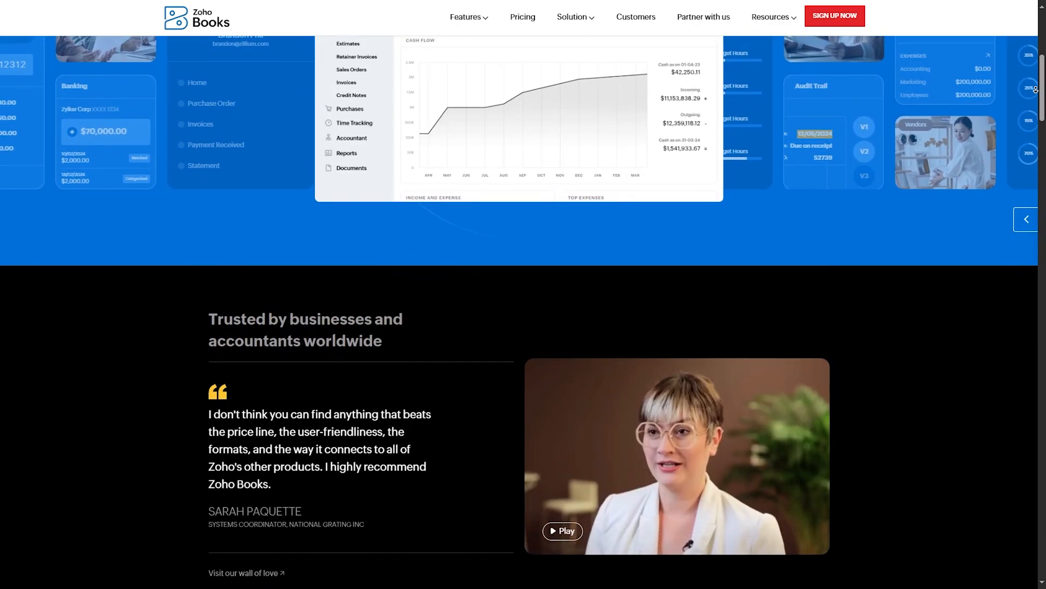
scroll(down, 3)
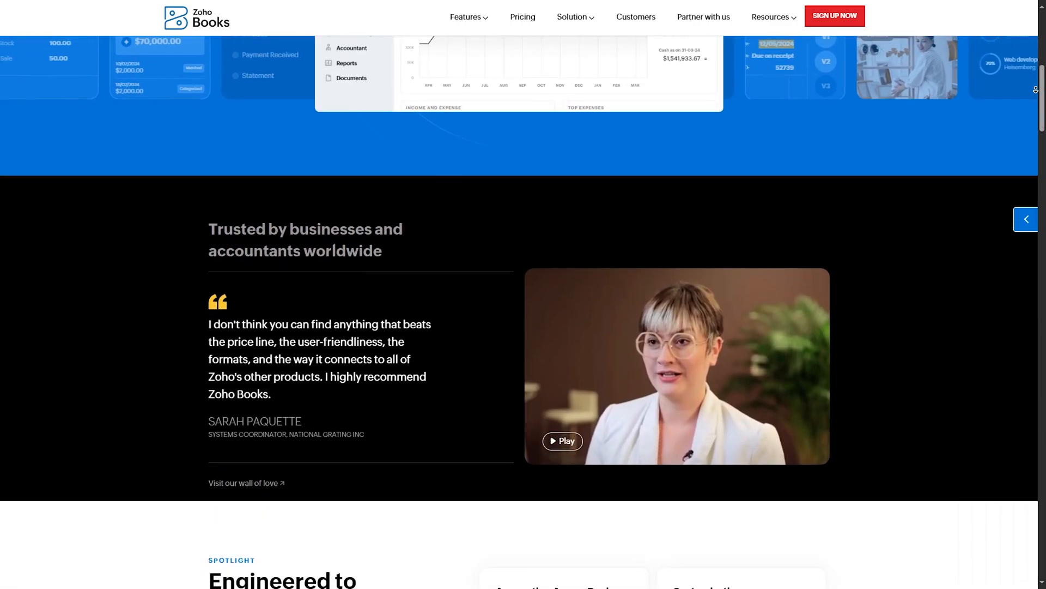
scroll(down, 3)
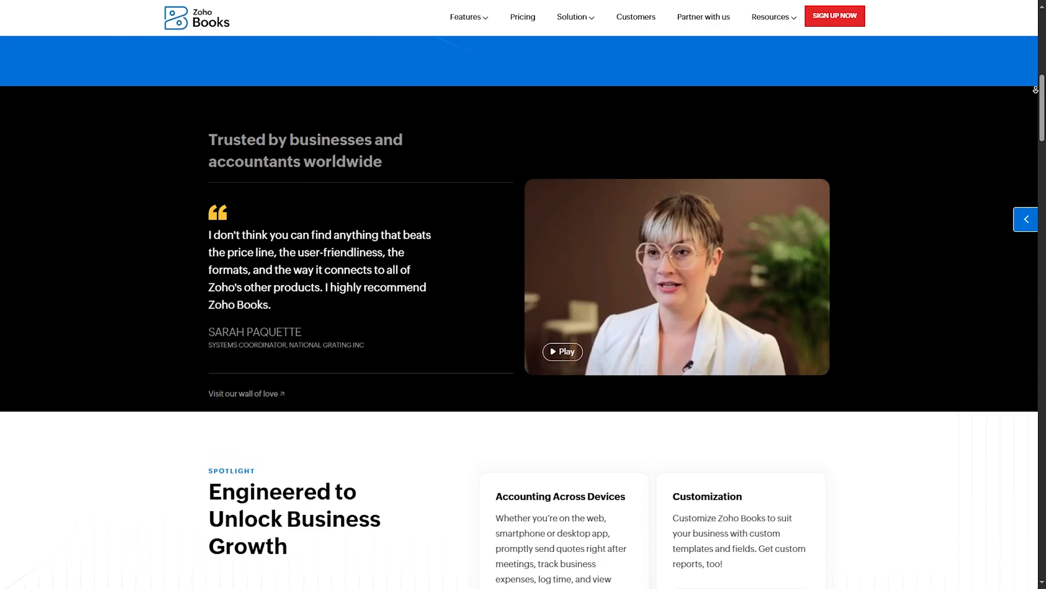
scroll(down, 3)
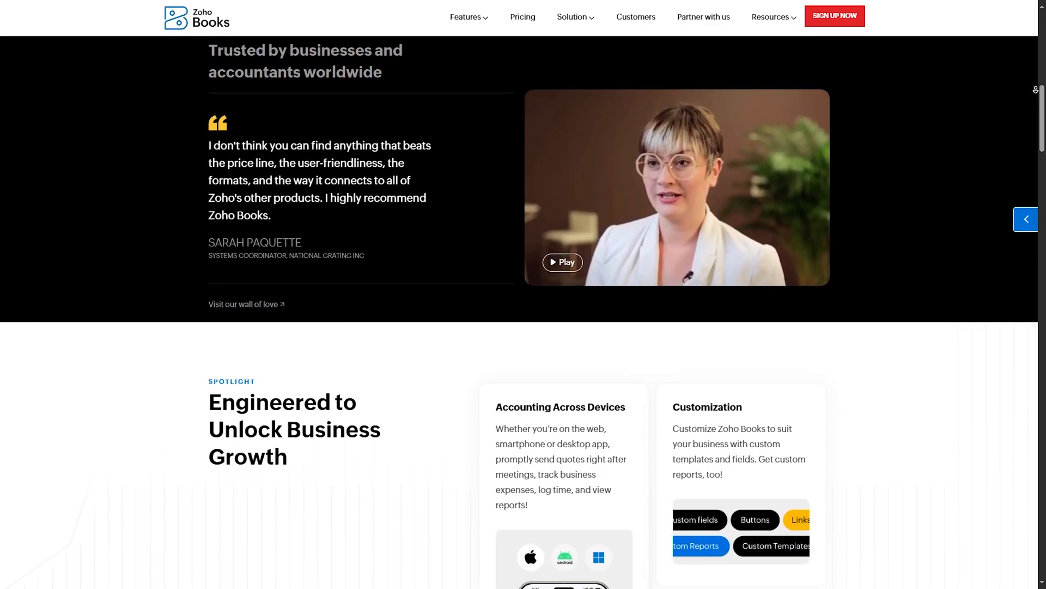
scroll(down, 3)
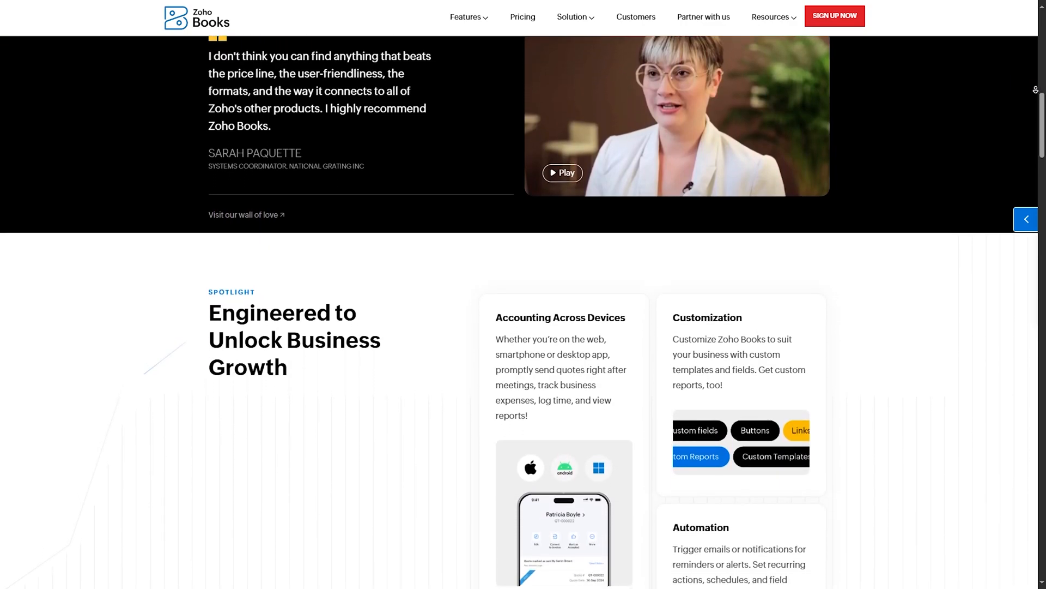
scroll(down, 3)
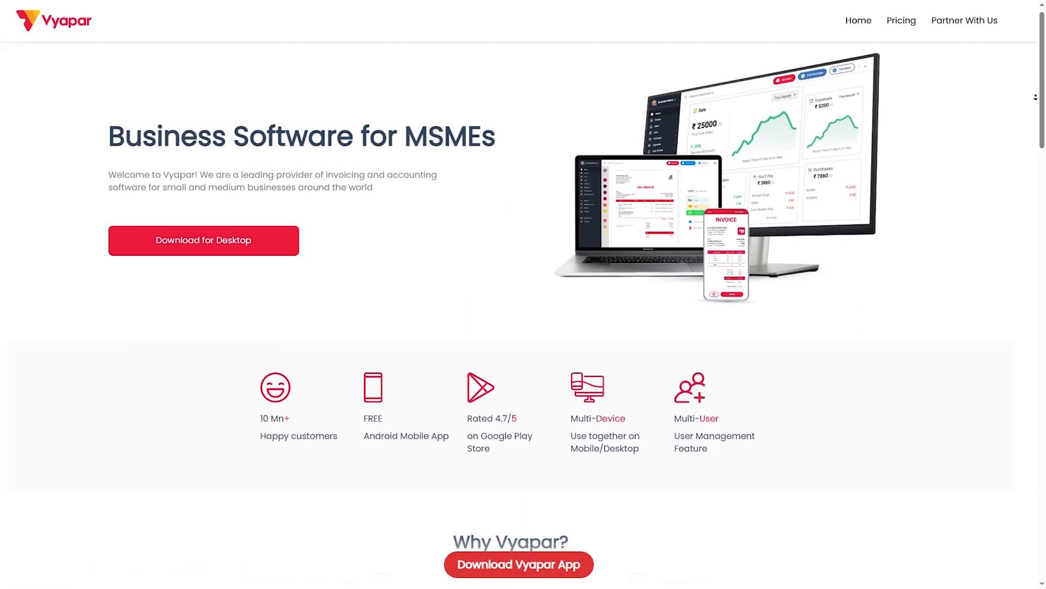
Scroll the Vyapar homepage past the stats strip to the Why Vyapar? benefits list
scroll(down, 3)
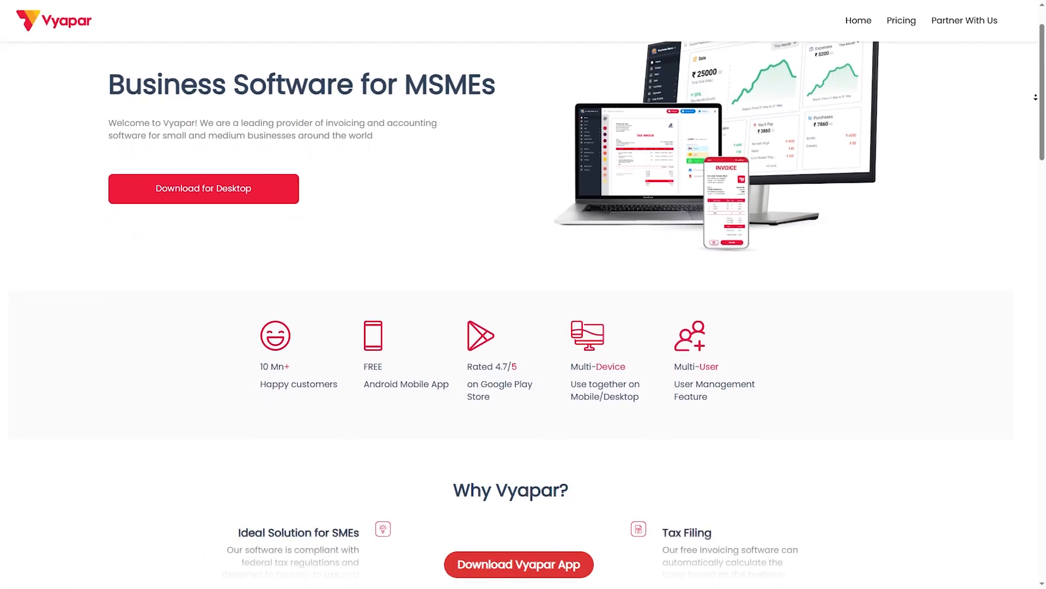
scroll(down, 3)
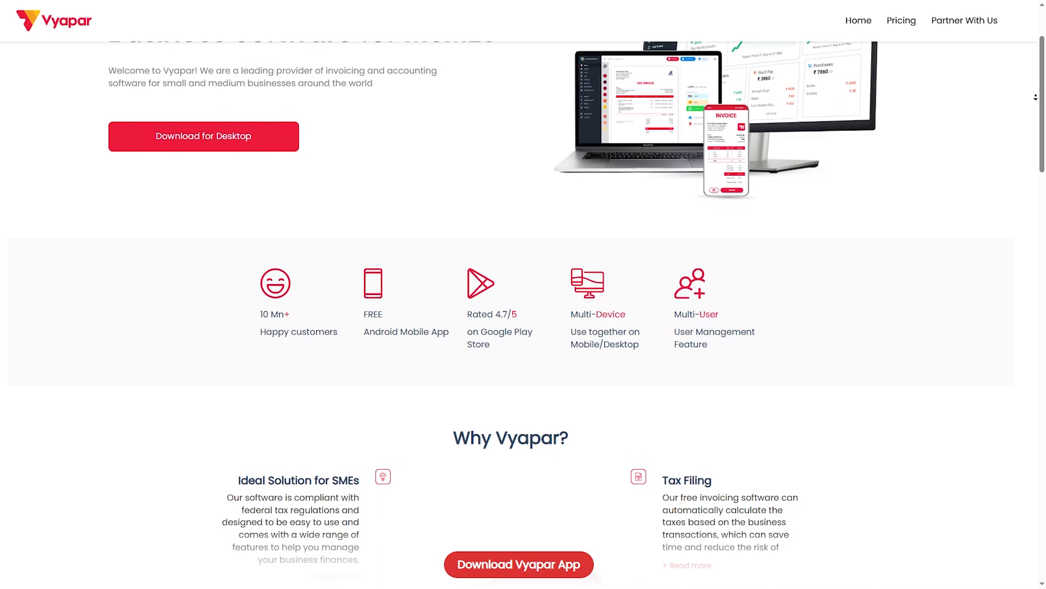
scroll(down, 3)
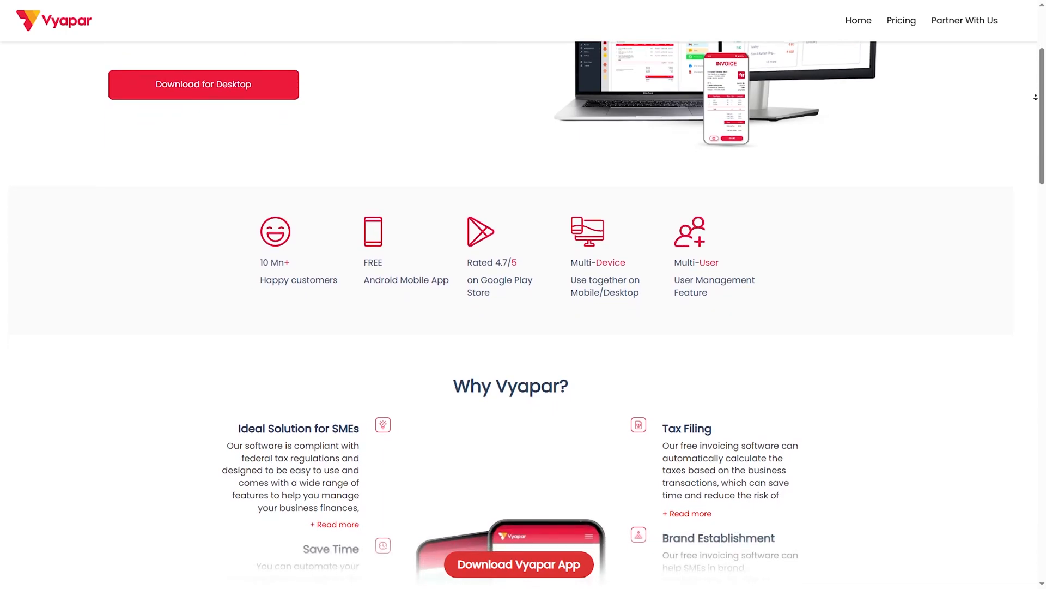
scroll(down, 3)
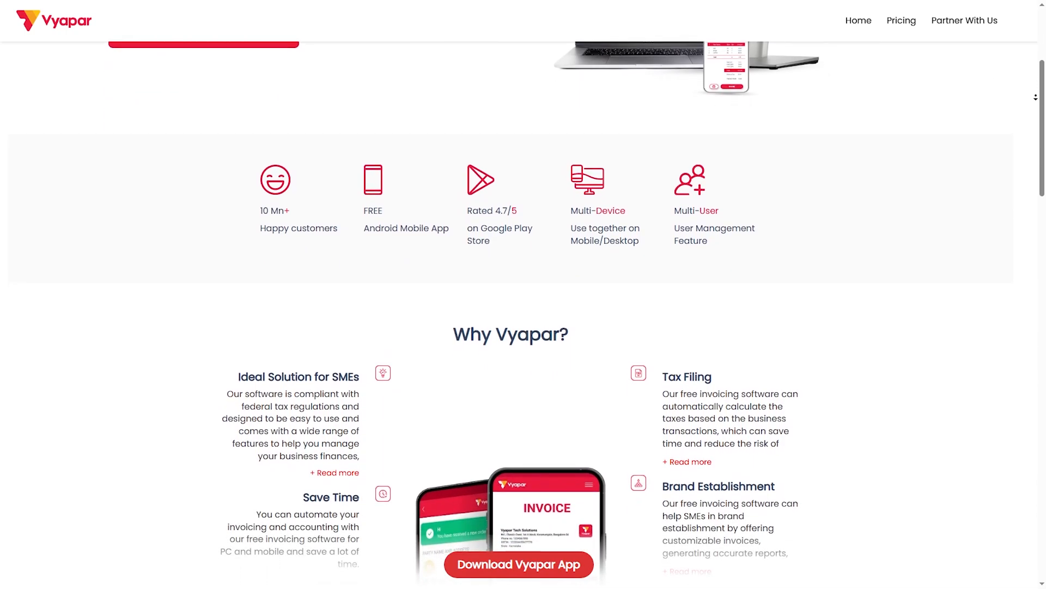
scroll(down, 3)
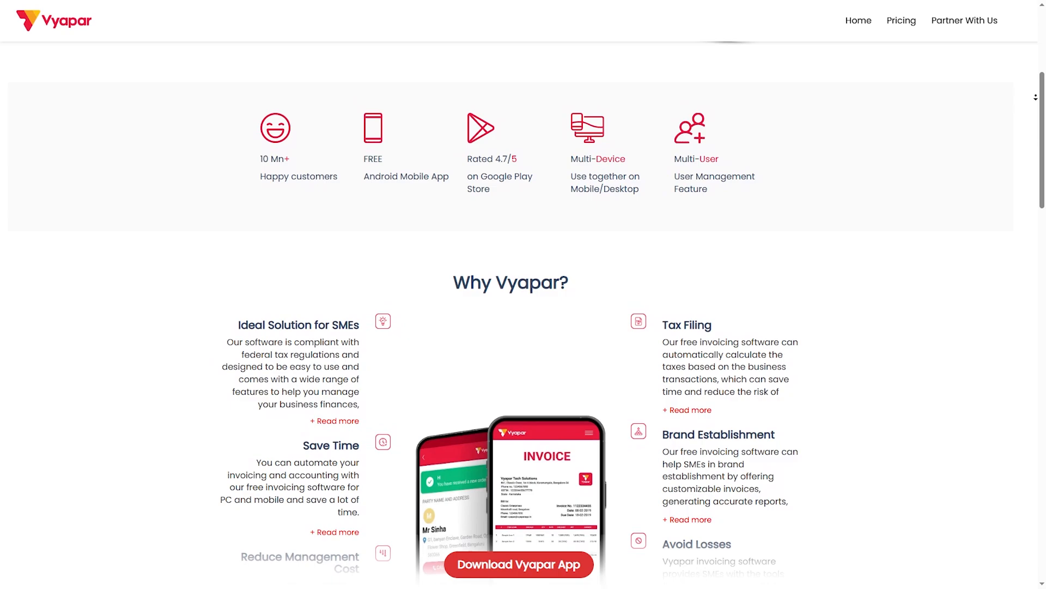
scroll(down, 3)
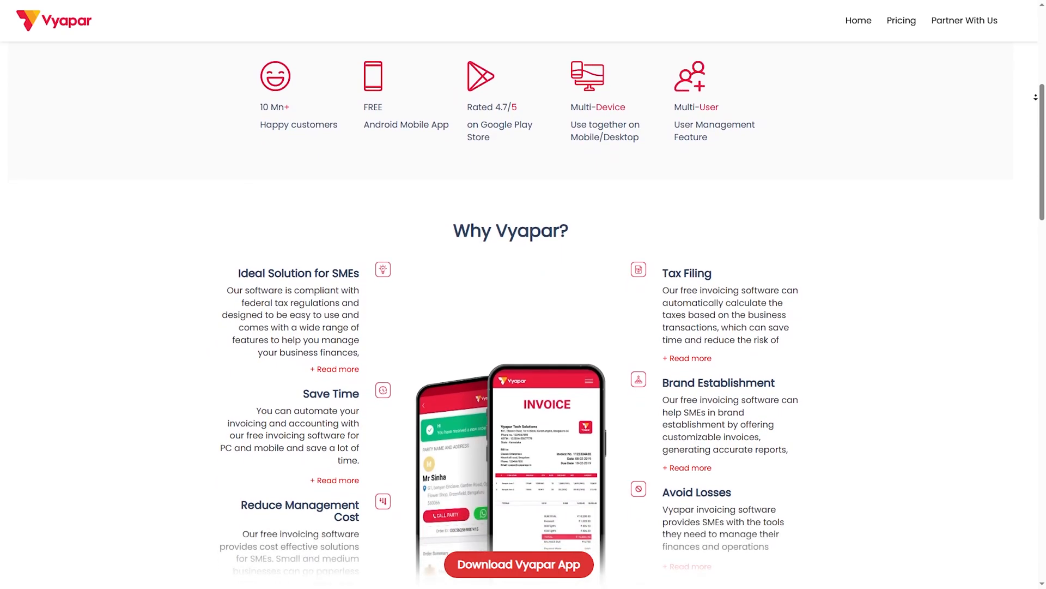
scroll(down, 3)
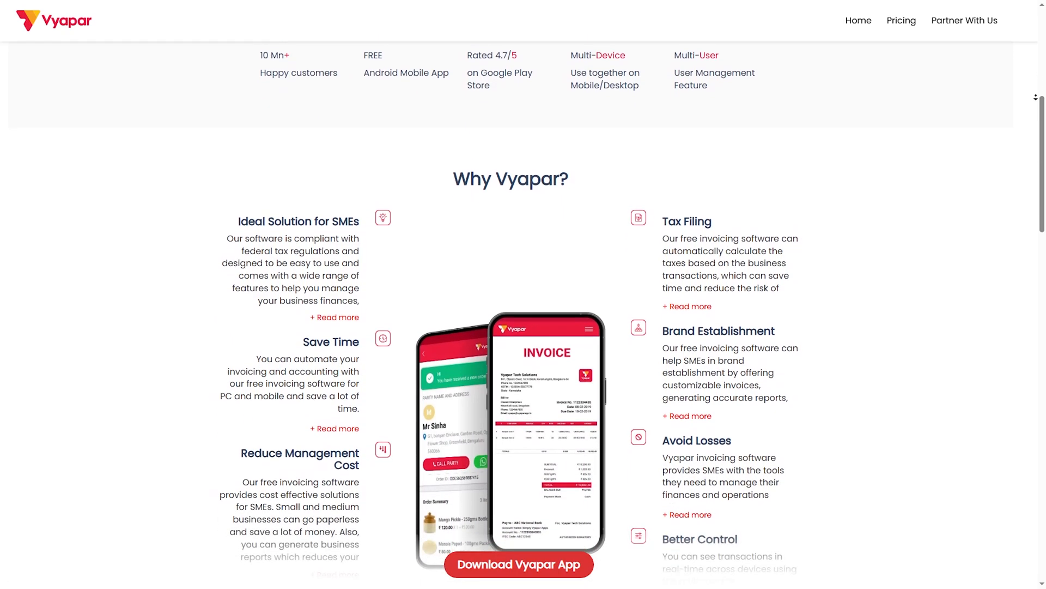
scroll(down, 3)
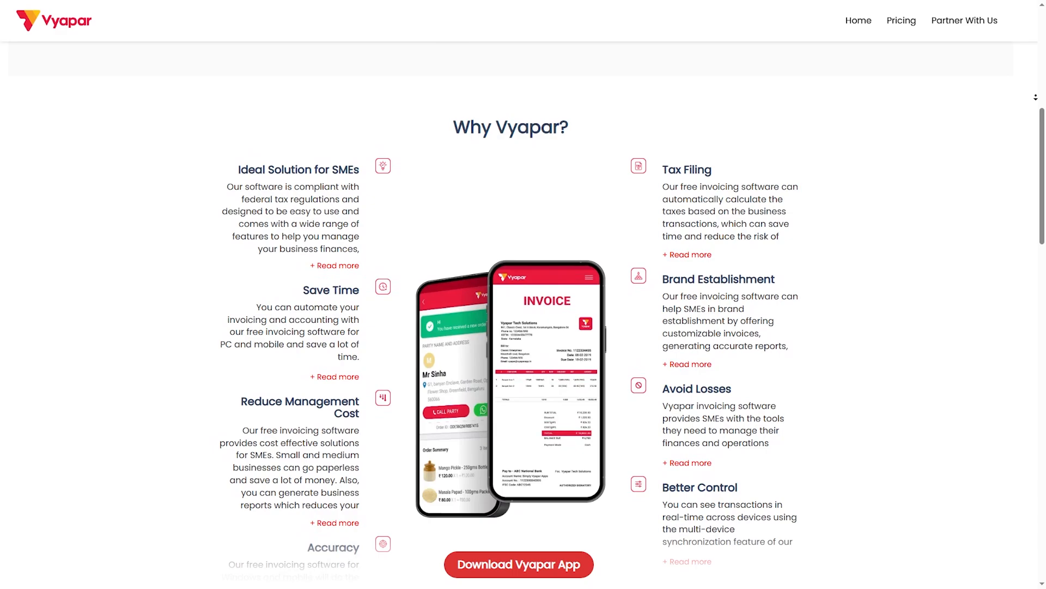
scroll(down, 3)
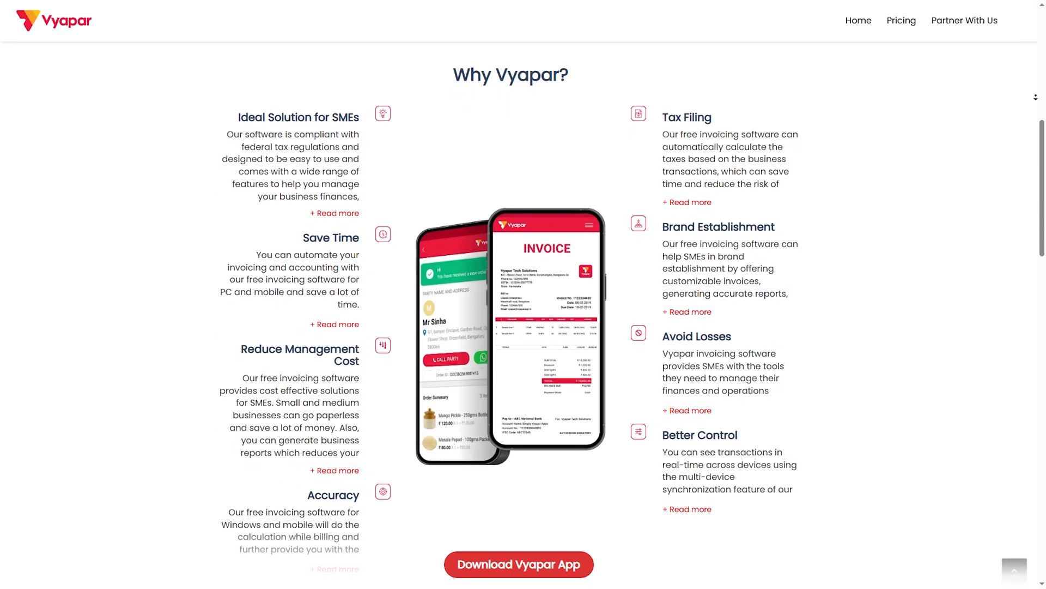
scroll(down, 3)
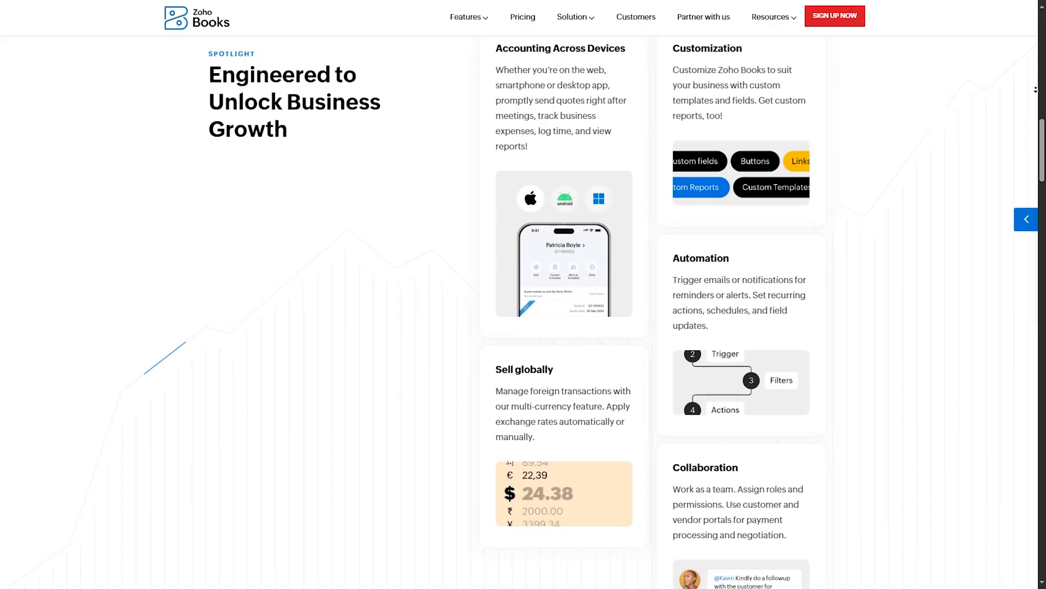
Scroll through the Sell globally, Automation and Collaboration cards to the 'Do it all, and then some more!' heading
scroll(down, 3)
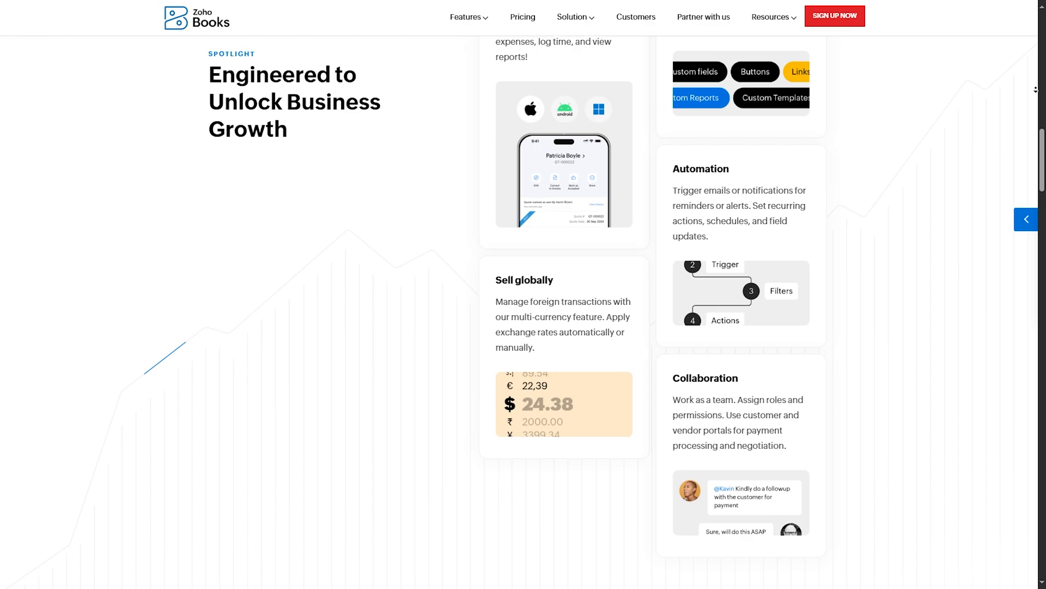
scroll(down, 3)
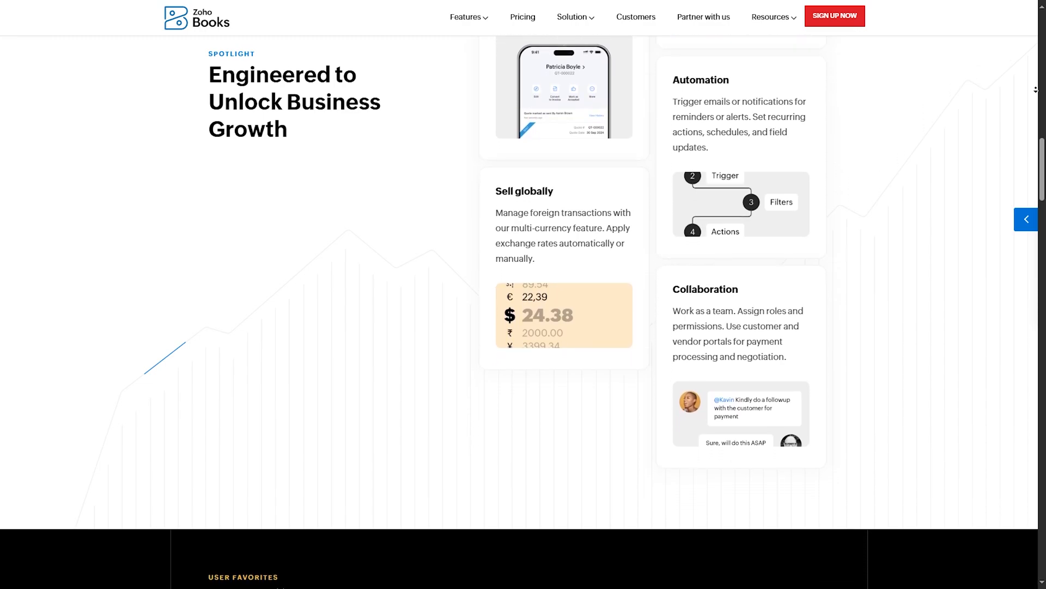
scroll(down, 3)
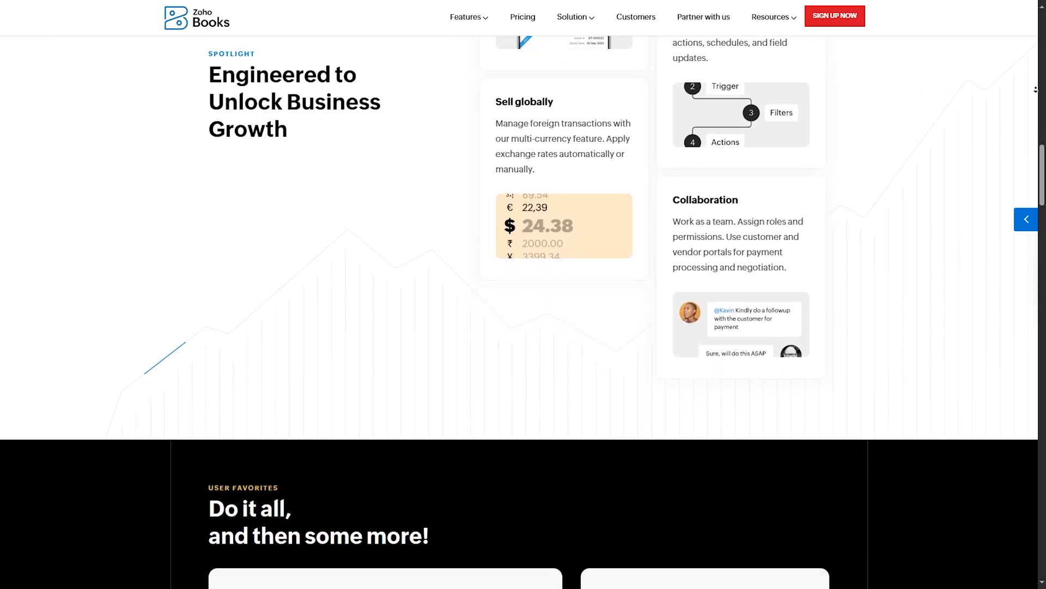
scroll(down, 3)
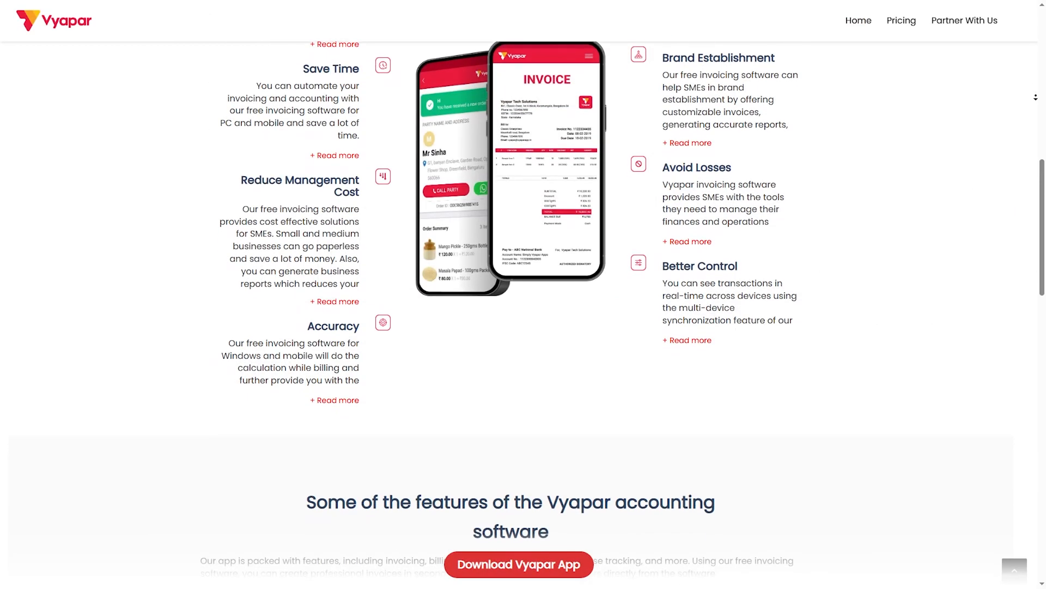
Scroll past Why Vyapar? to the accounting software features list starting with Automated Billing
scroll(down, 3)
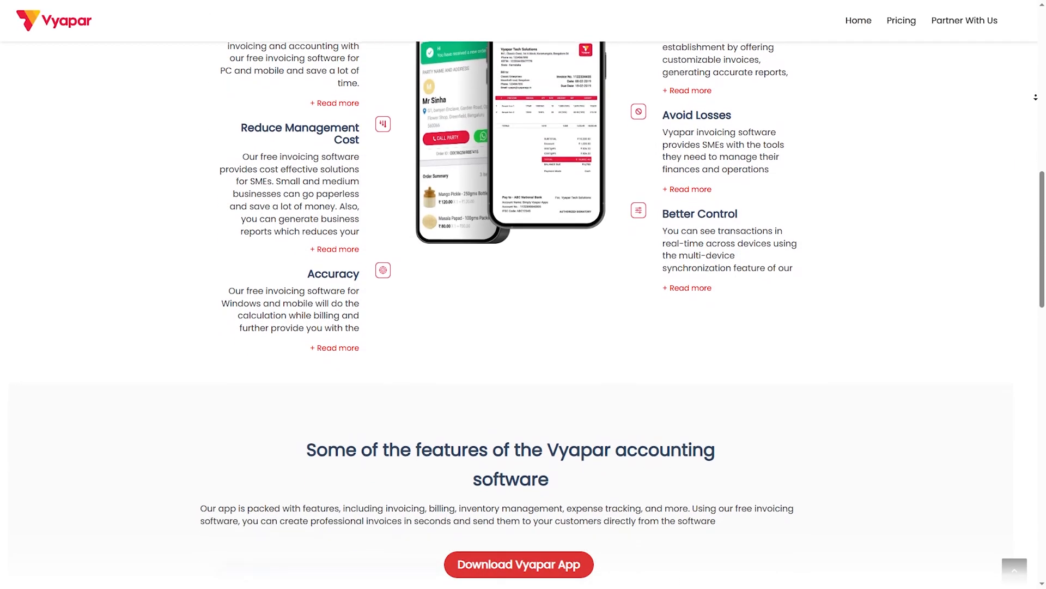
scroll(down, 3)
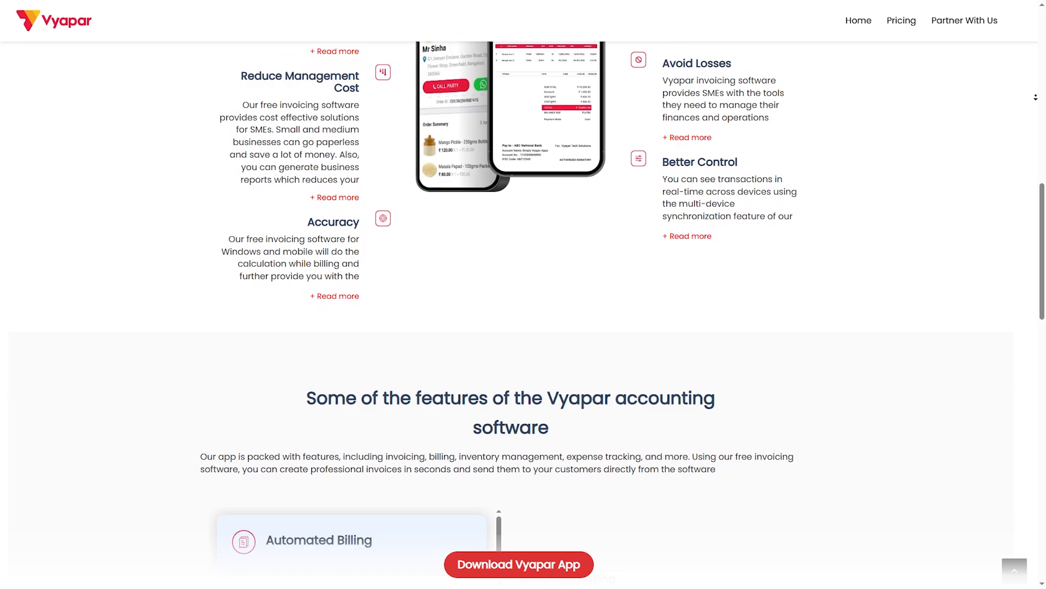
scroll(down, 3)
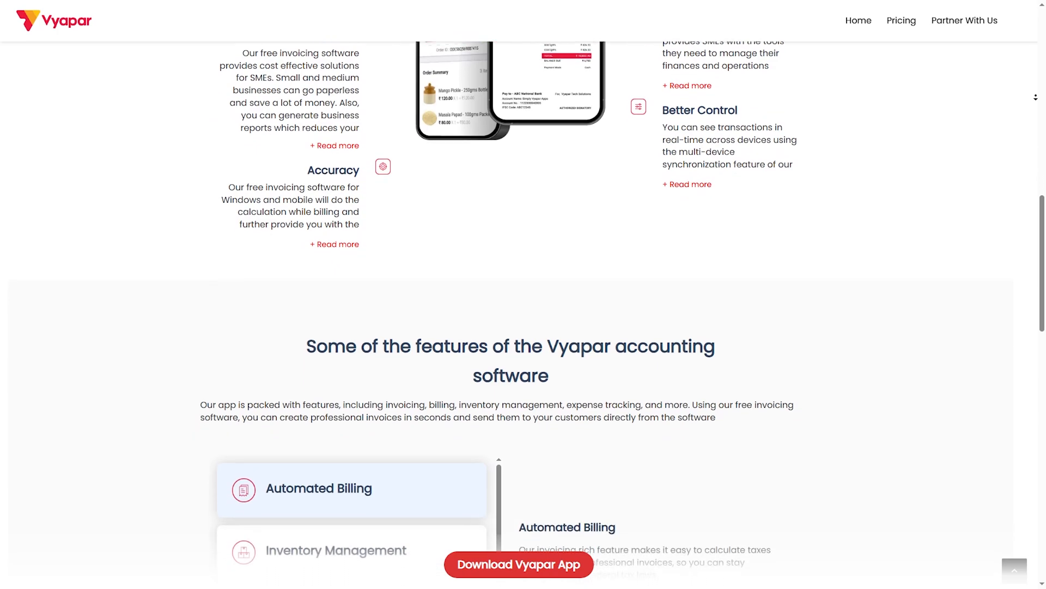
scroll(down, 3)
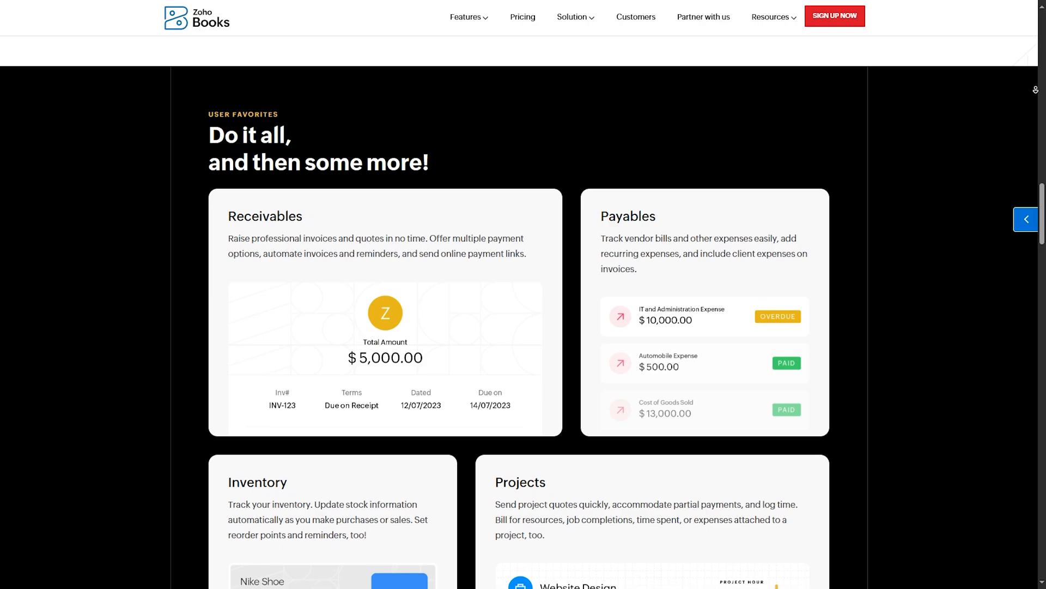
Scroll to the 'Do it all' overview showing the Receivables and Payables cards
scroll(down, 3)
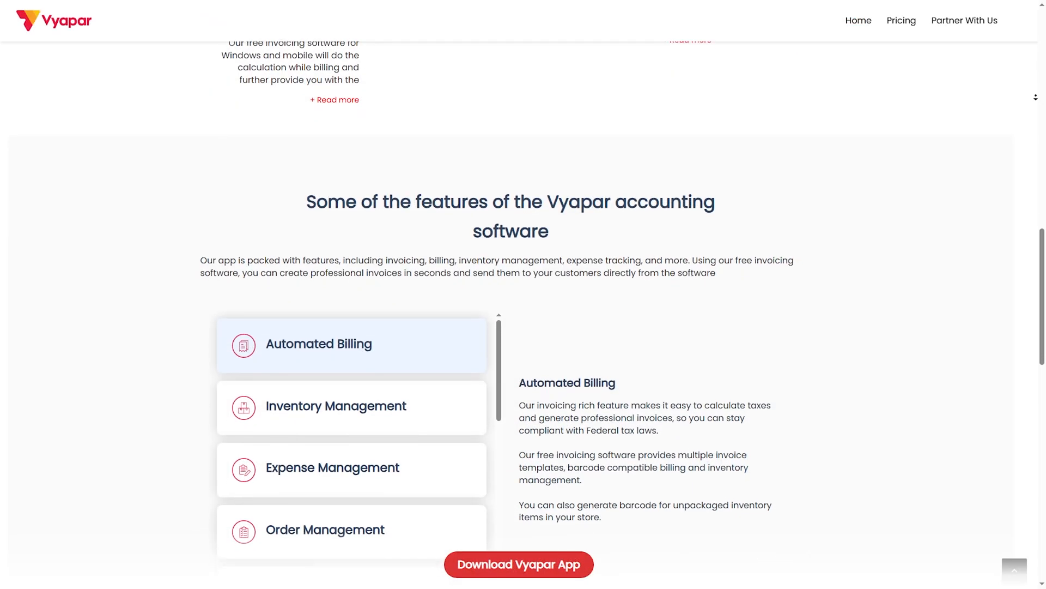
Scroll to the Vyapar features list with the Automated Billing description displayed
scroll(down, 3)
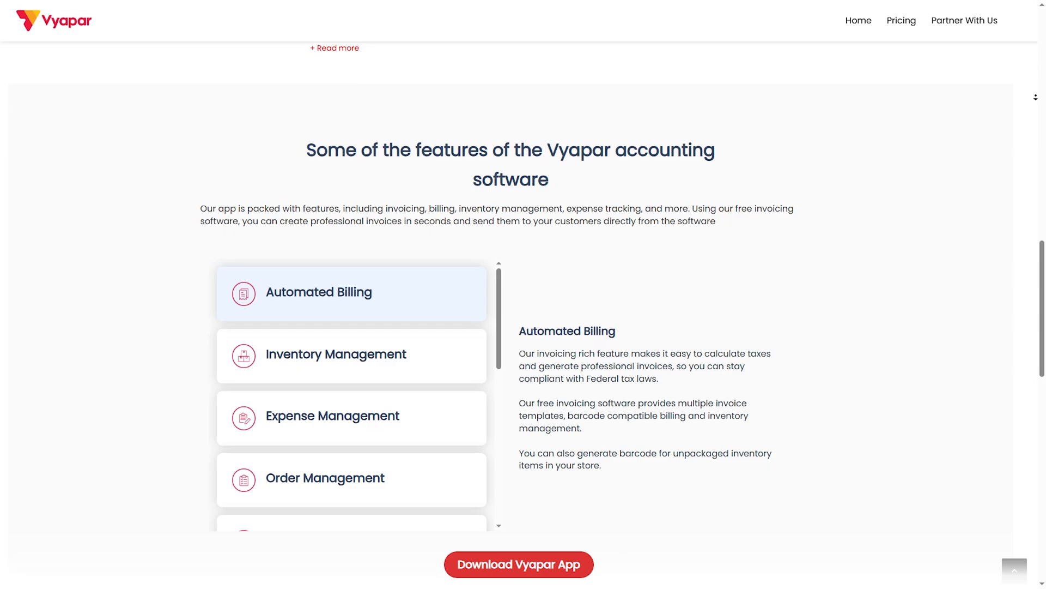
scroll(down, 3)
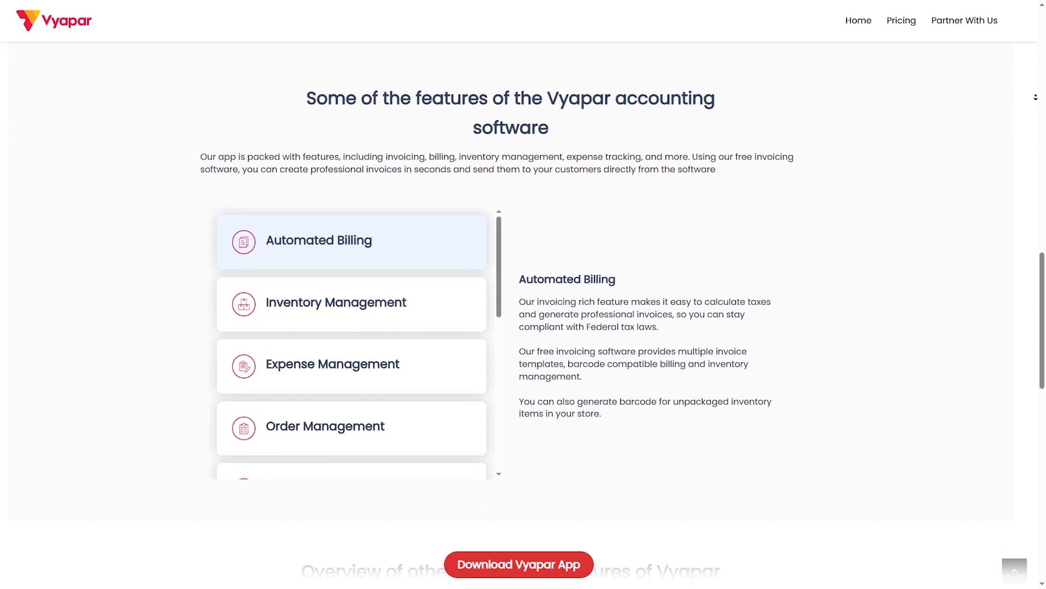
scroll(down, 3)
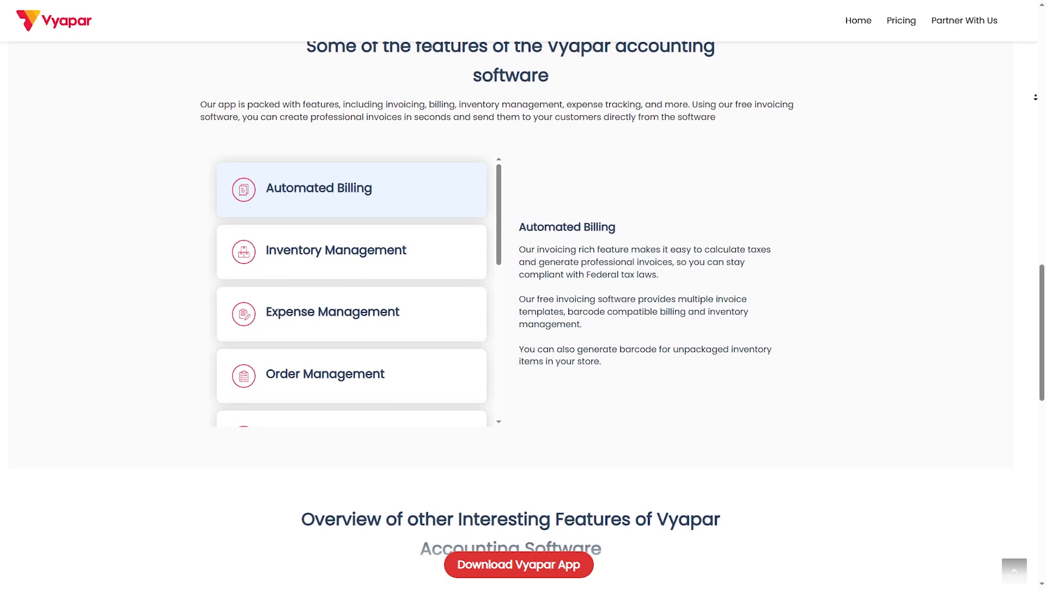
scroll(down, 3)
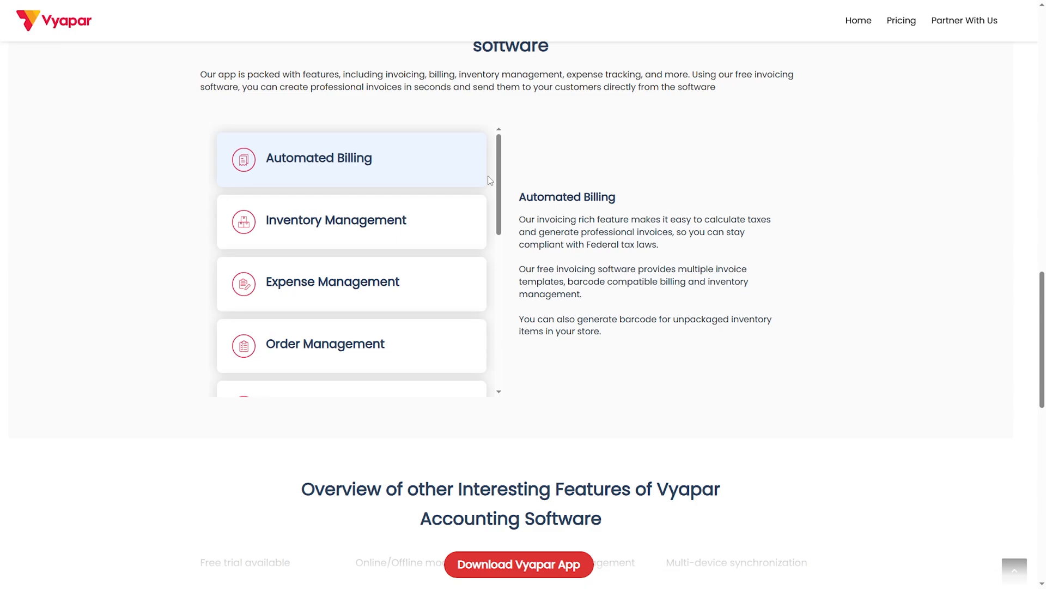
scroll(down, 3)
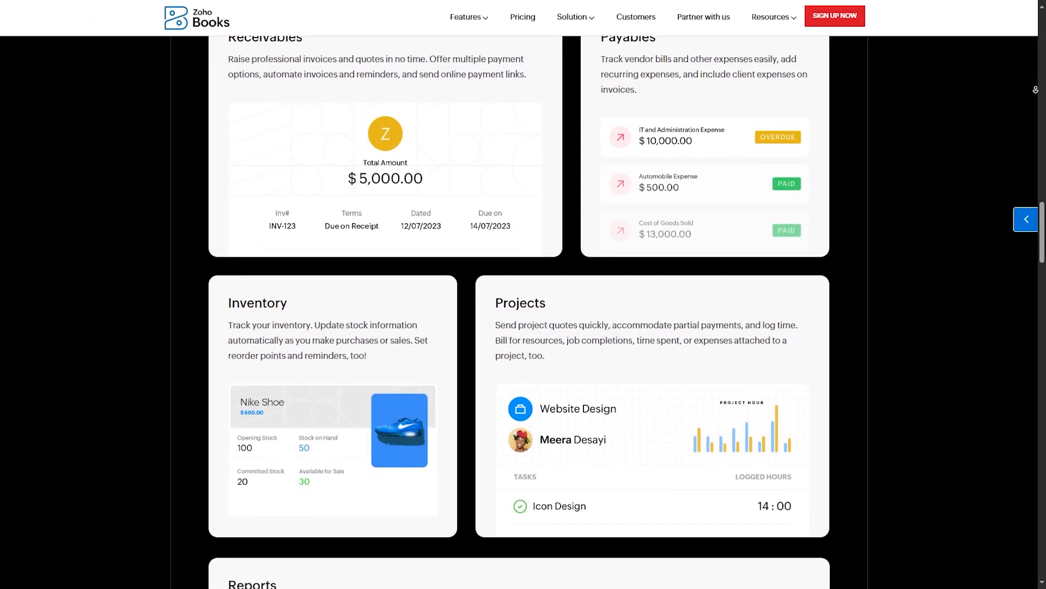
Scroll to the Inventory and Projects cards and the start of the Reports card
scroll(down, 3)
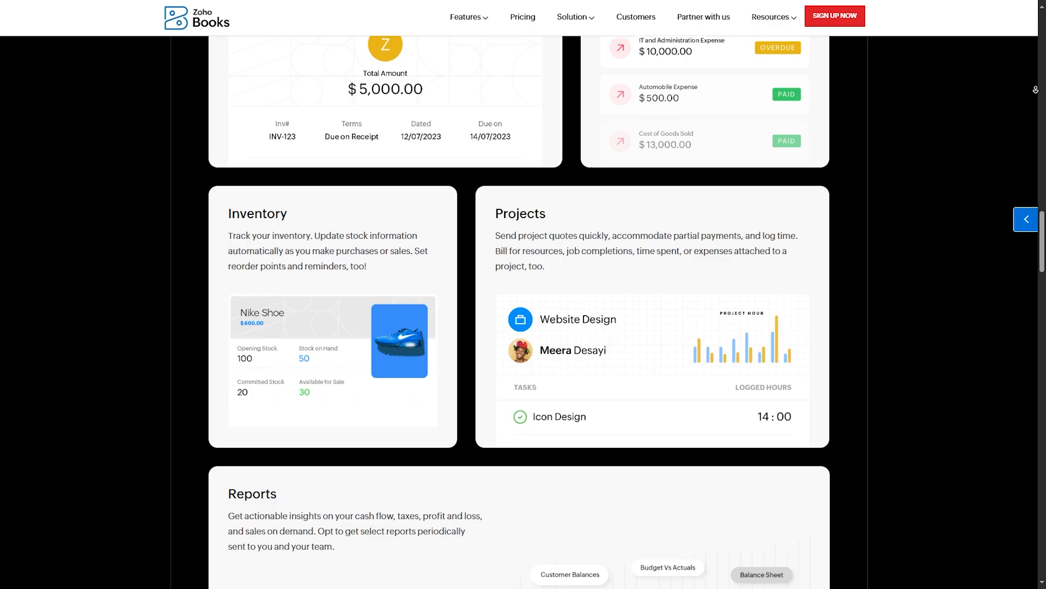
scroll(down, 3)
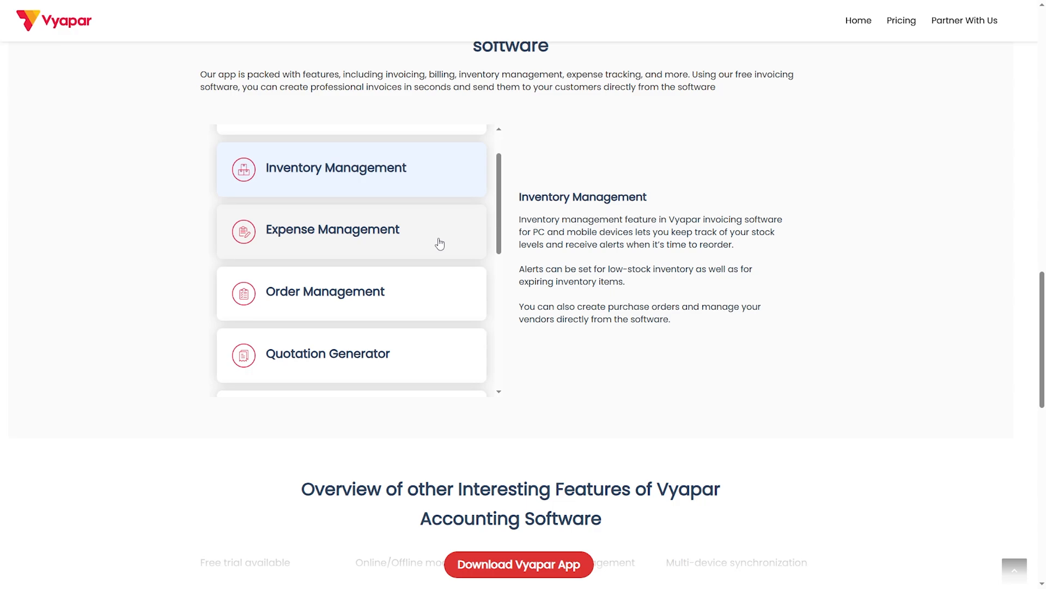
View the Expense Management, Order Management and Quotation Generator feature descriptions in turn
click(351, 229)
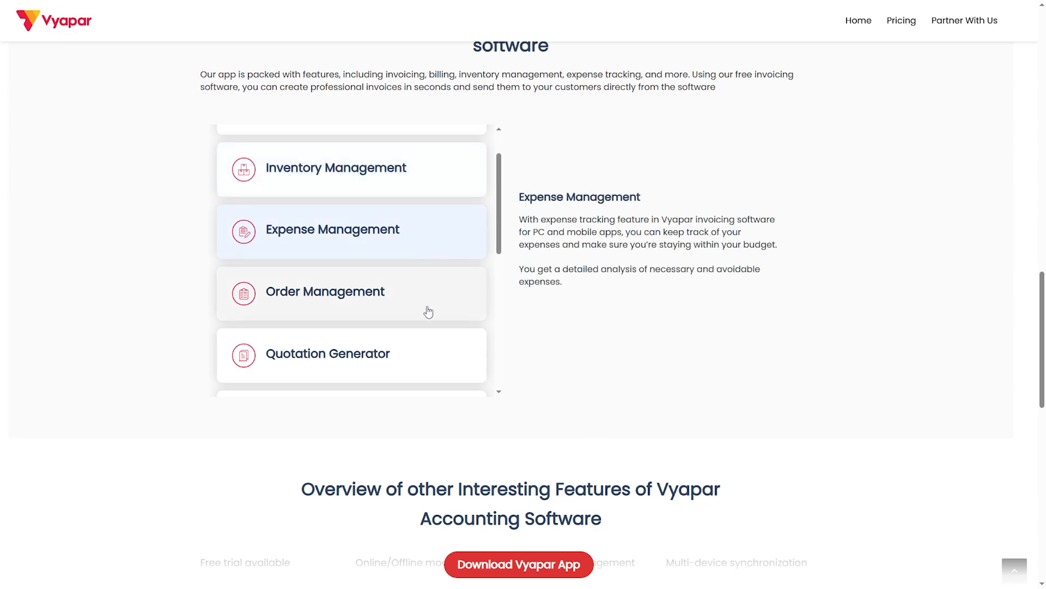
click(347, 292)
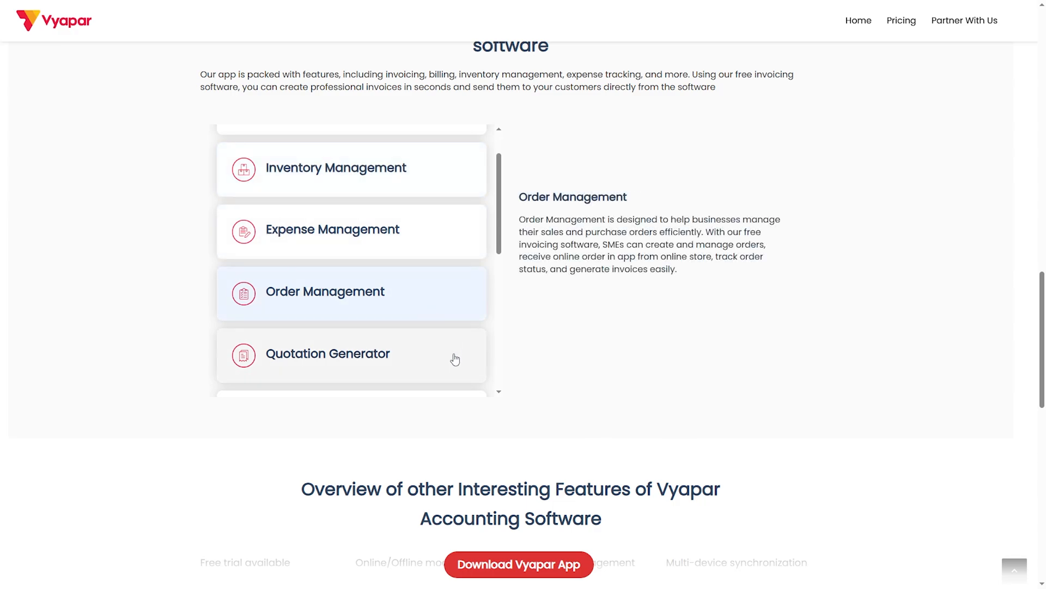
click(349, 353)
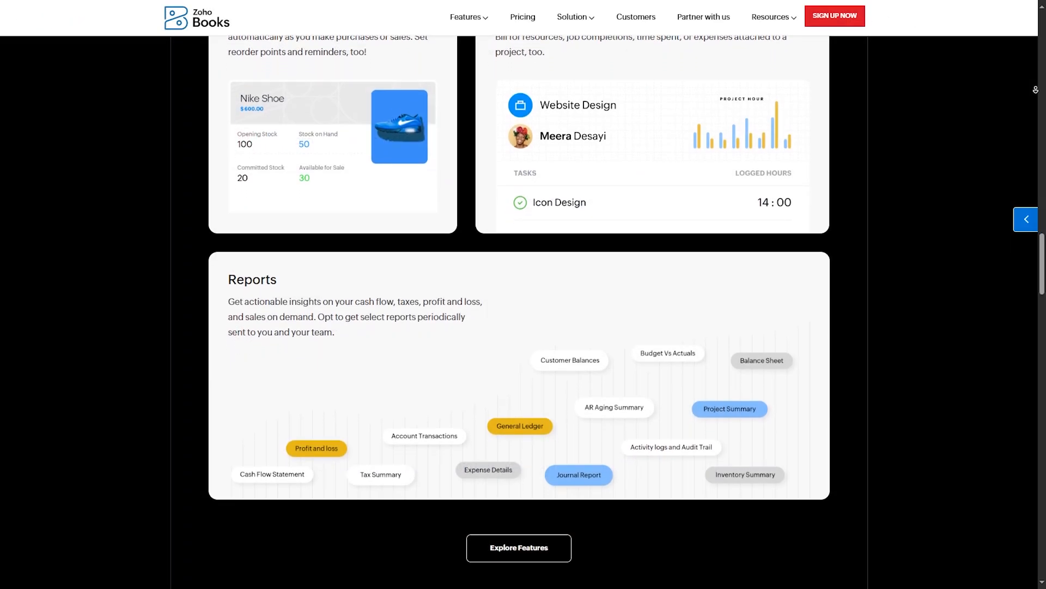
Scroll past the Reports card to the Explore Features button and the Pricing heading
scroll(down, 3)
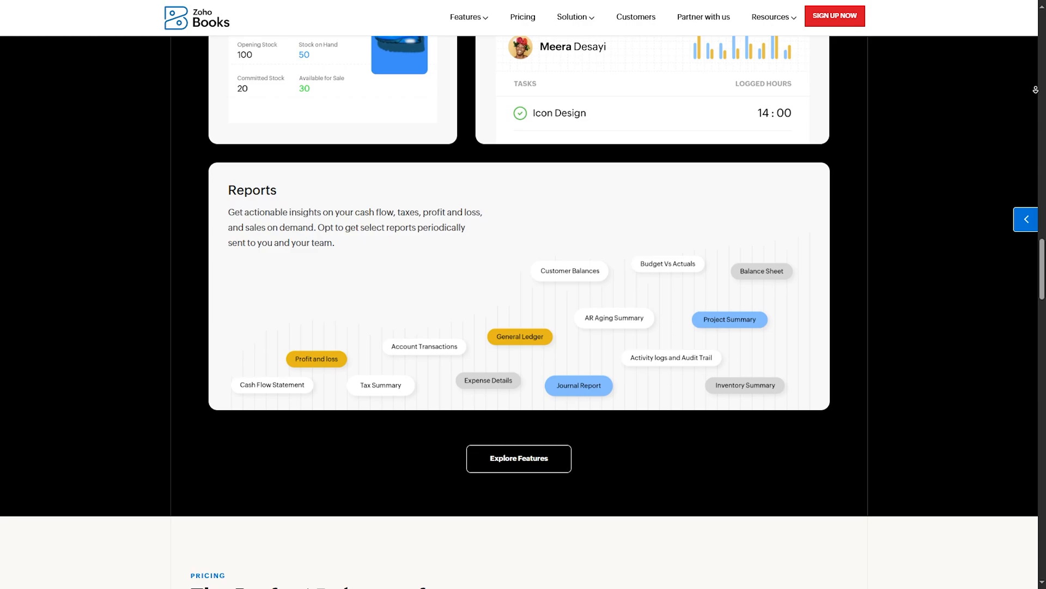
scroll(down, 3)
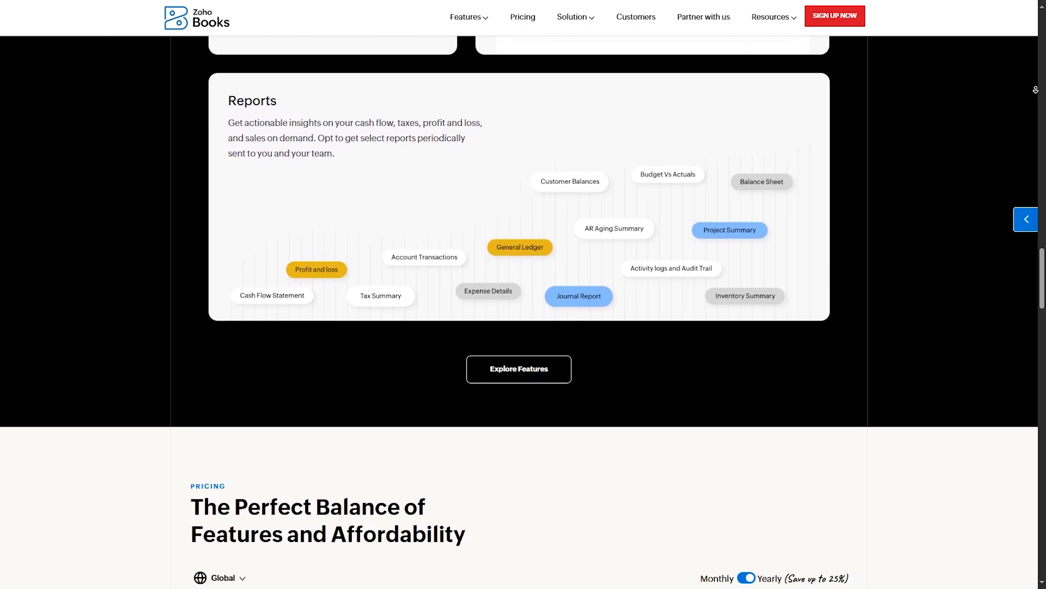
scroll(down, 3)
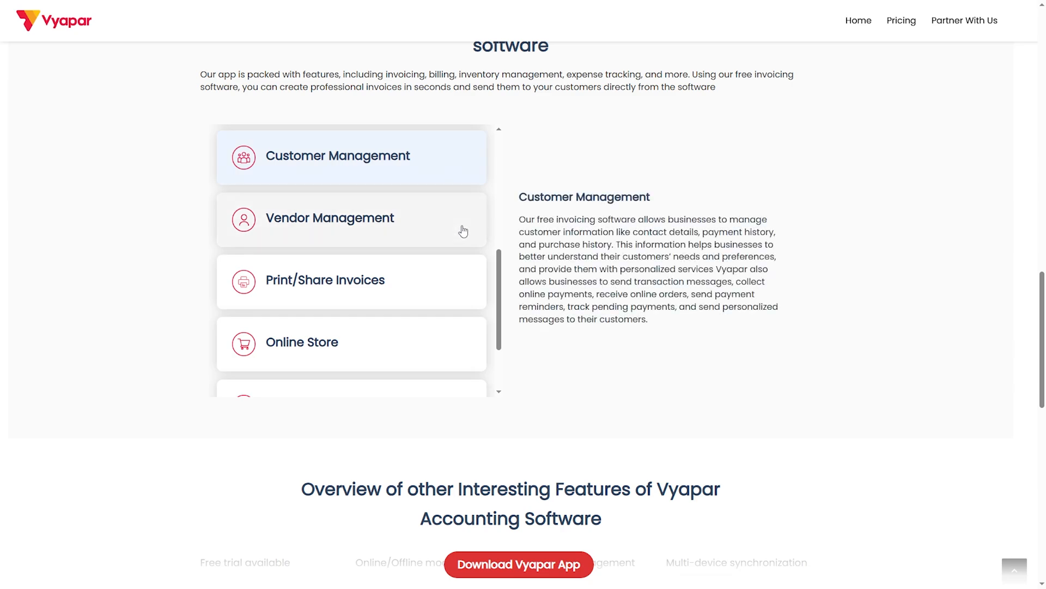
View the Vendor Management and Print/Share Invoices feature descriptions in turn
click(351, 217)
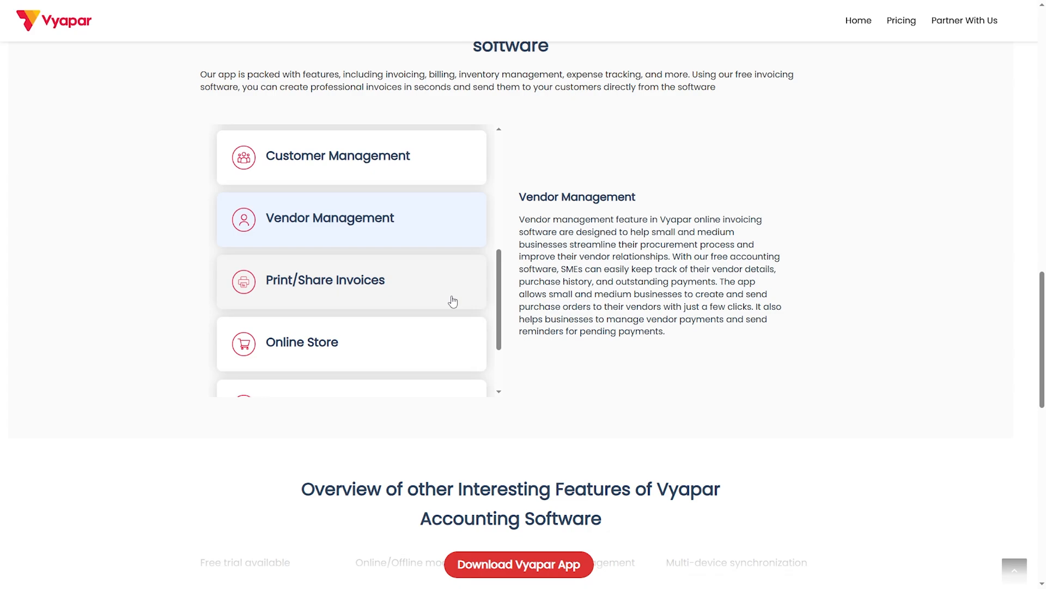
click(347, 281)
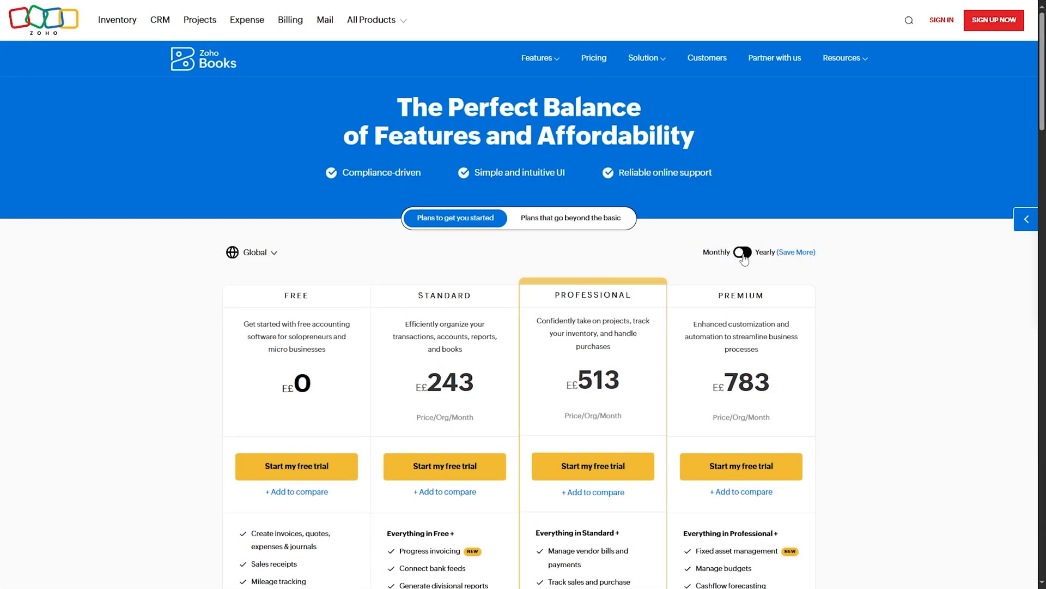
Switch Zoho Books pricing to yearly billing and reveal the higher-tier Elite and Ultimate plans
click(742, 253)
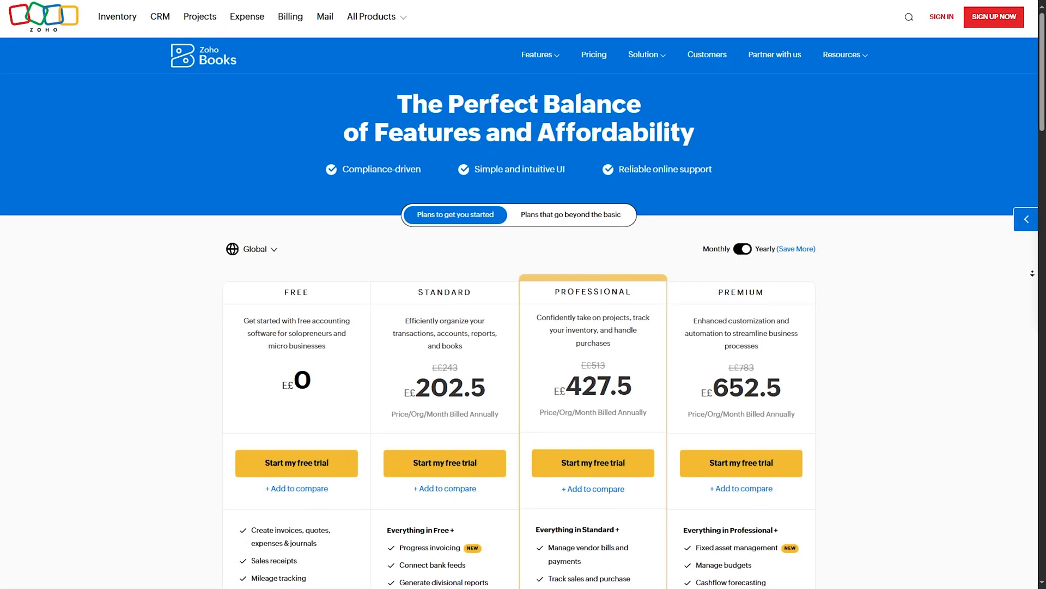
scroll(down, 3)
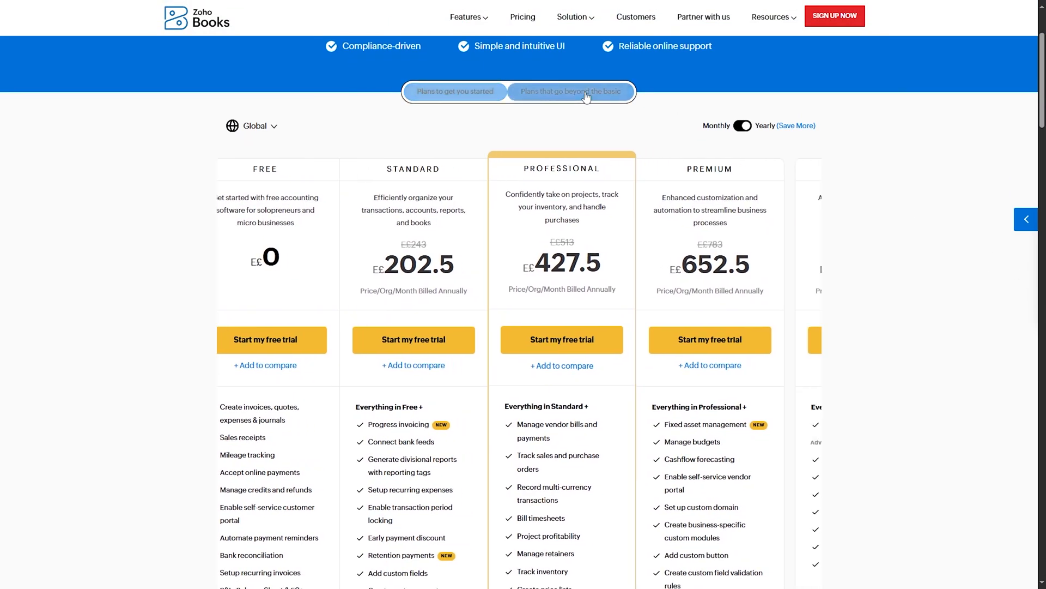
click(571, 92)
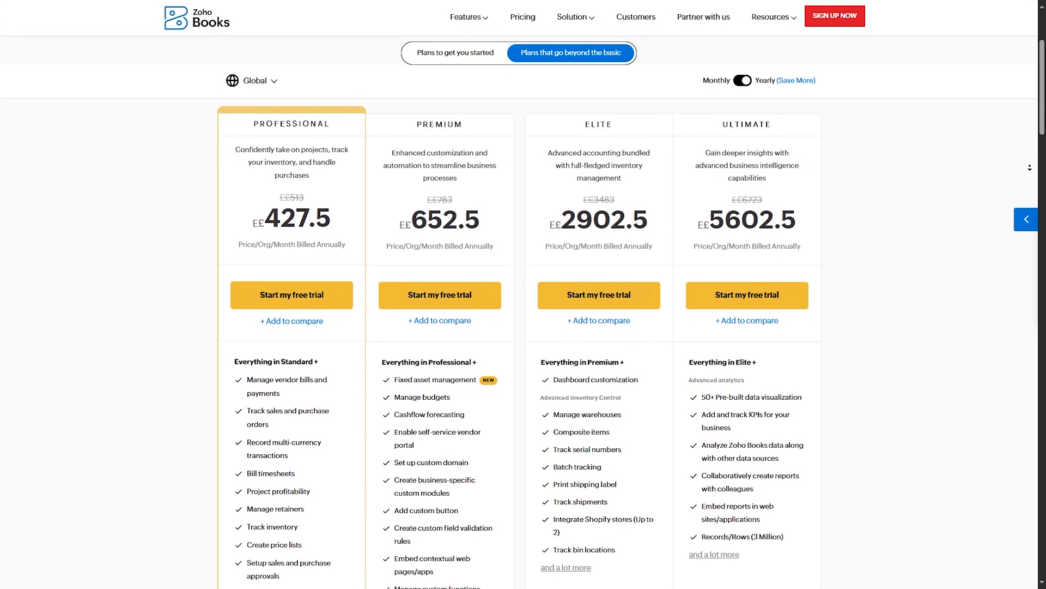
Bring up the detailed comparison table of all Zoho Books plans
scroll(down, 3)
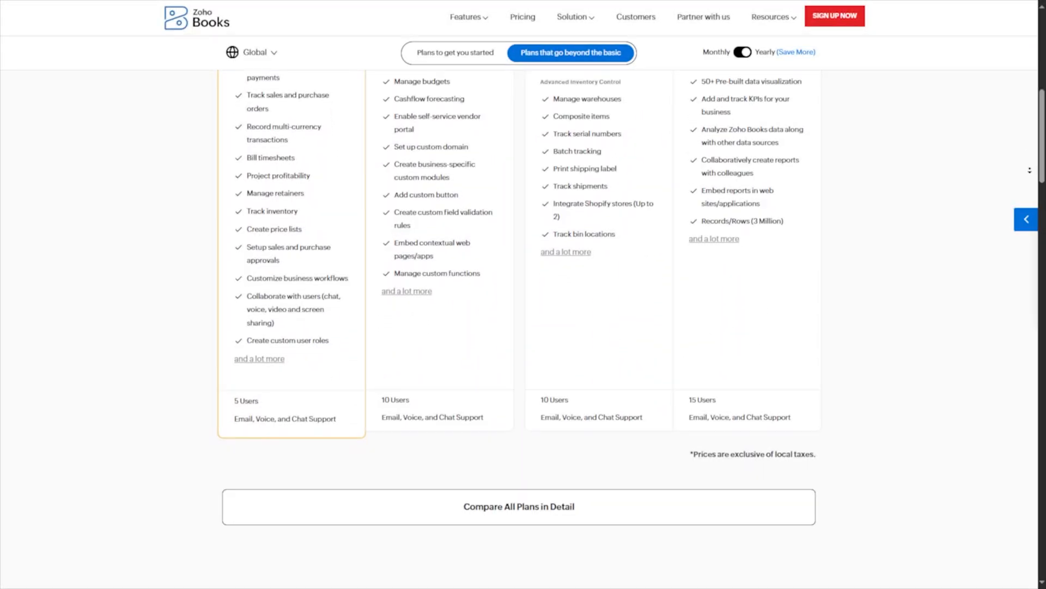
scroll(down, 3)
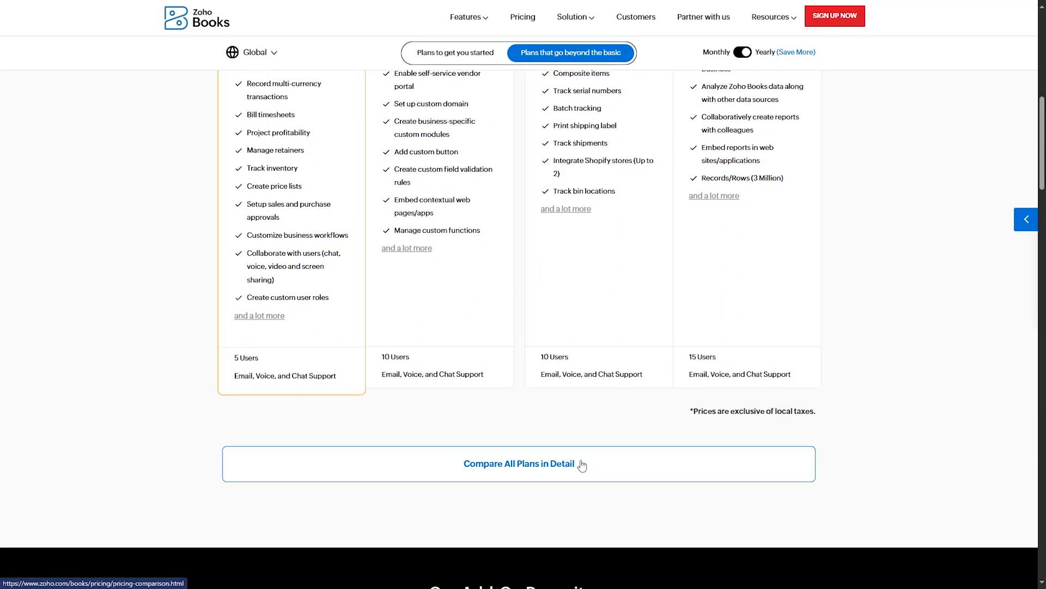
click(519, 464)
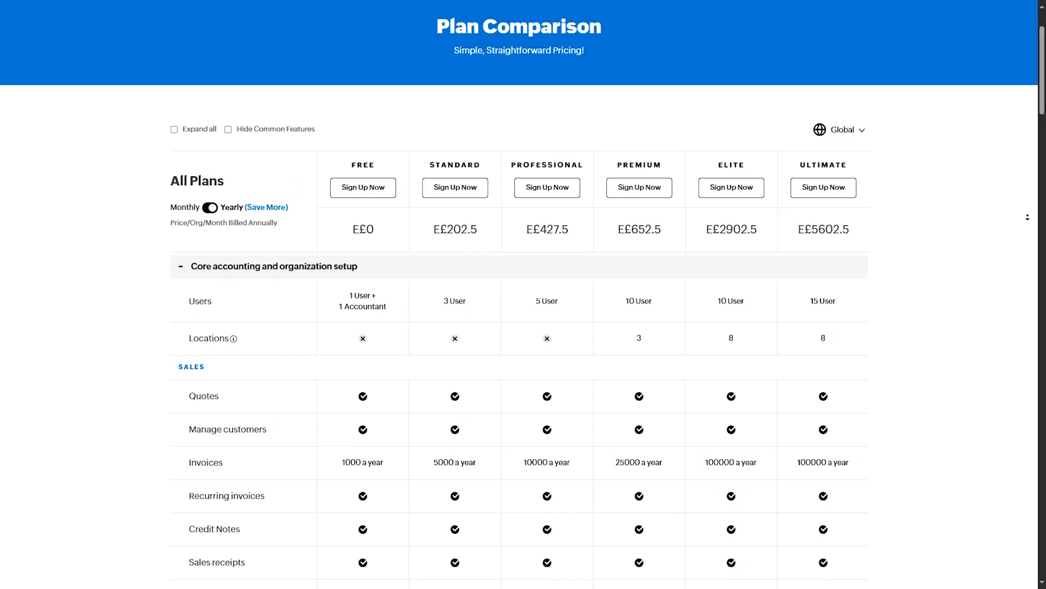
Scroll the All Plans table through core accounting rows like vendor credits, purchase orders and vendor portal
scroll(down, 3)
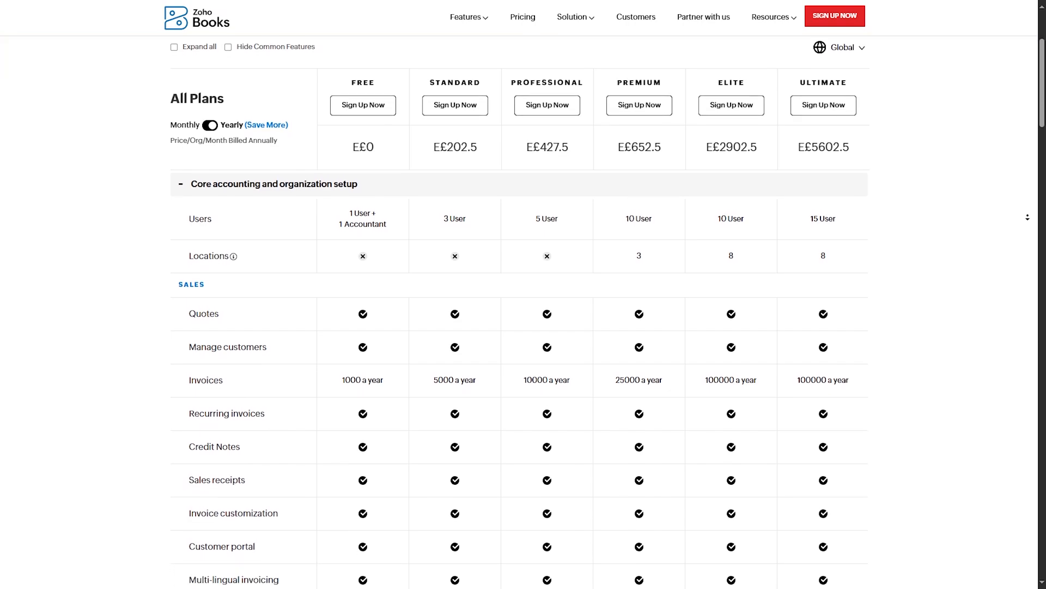
scroll(down, 3)
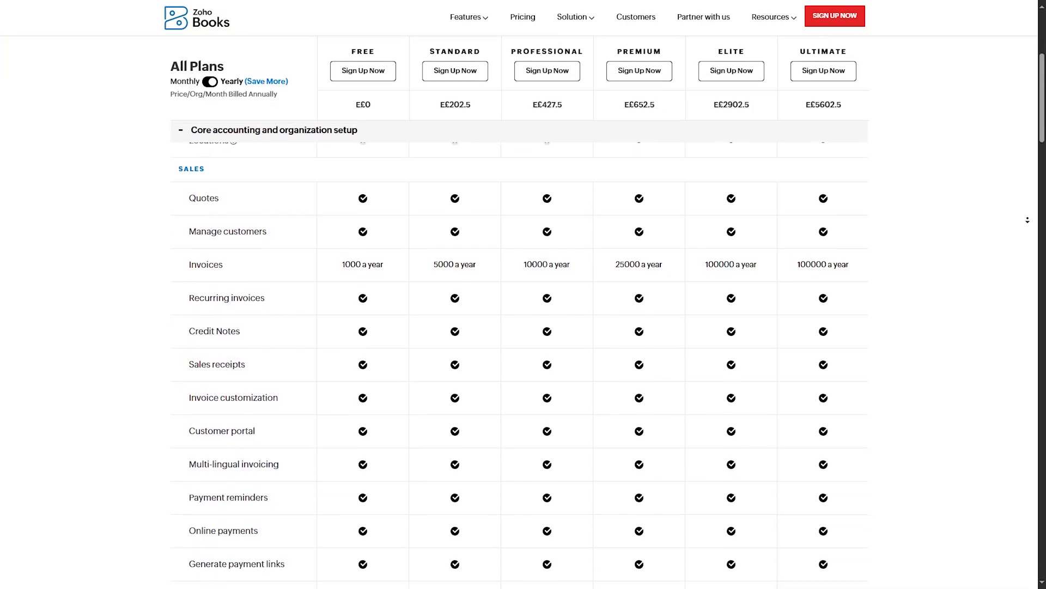
scroll(down, 3)
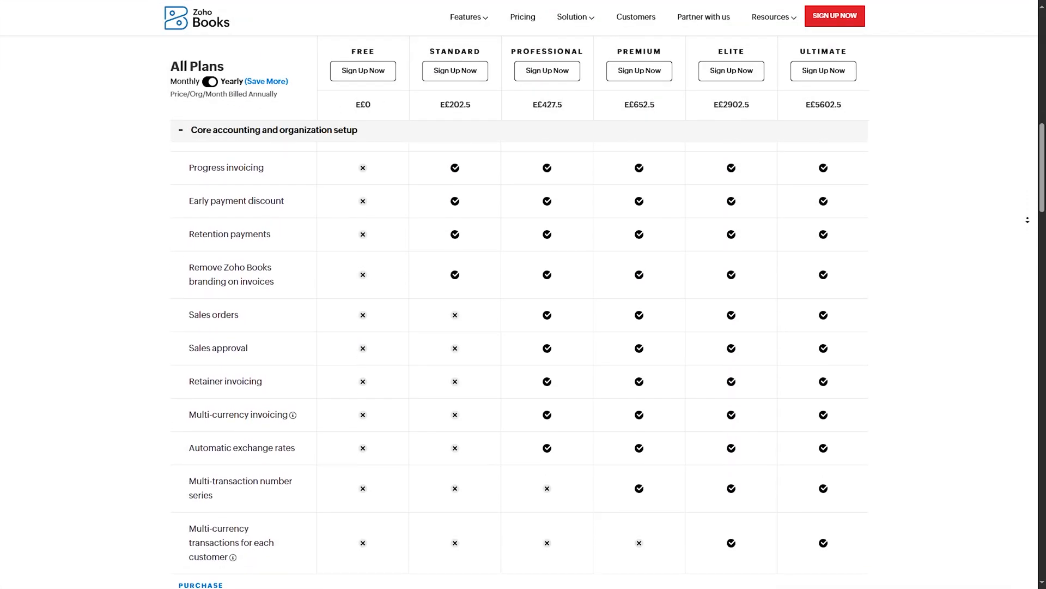
scroll(down, 3)
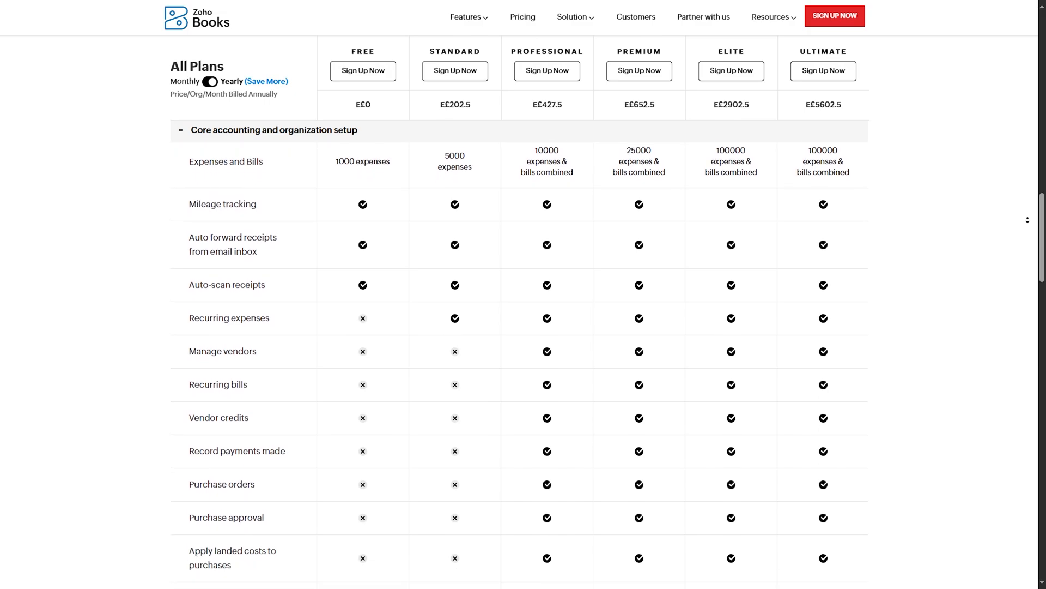
scroll(down, 3)
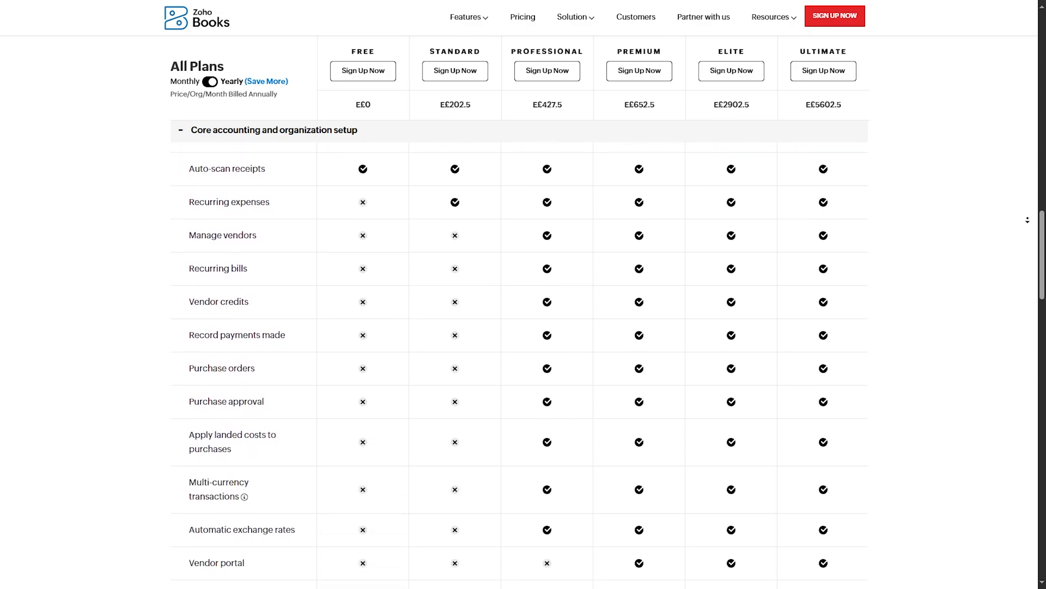
scroll(down, 3)
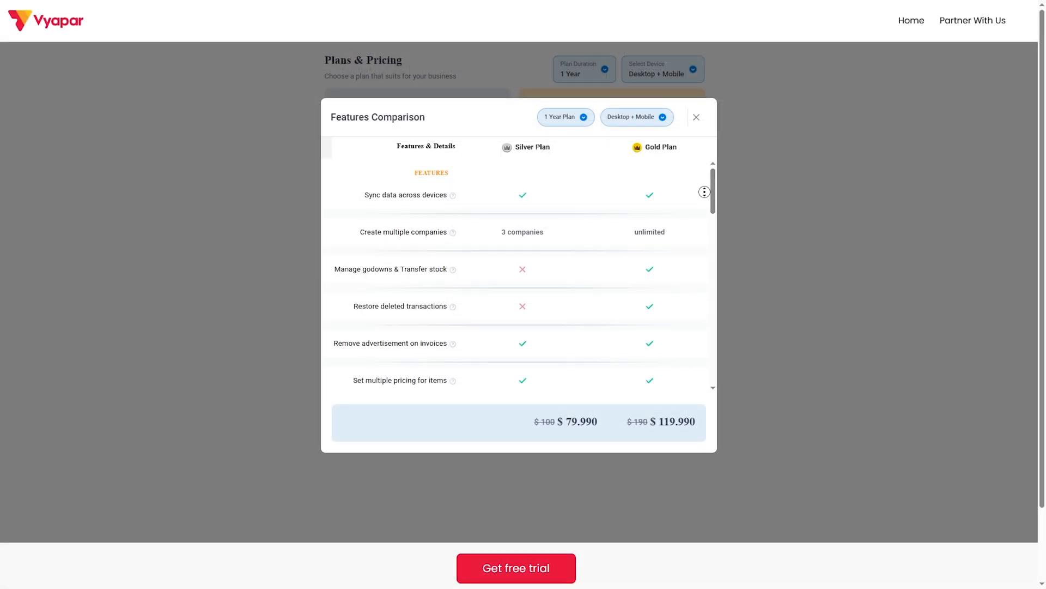
Scroll Vyapar's Silver vs Gold comparison popup through the Features rows into the Reports section
scroll(down, 3)
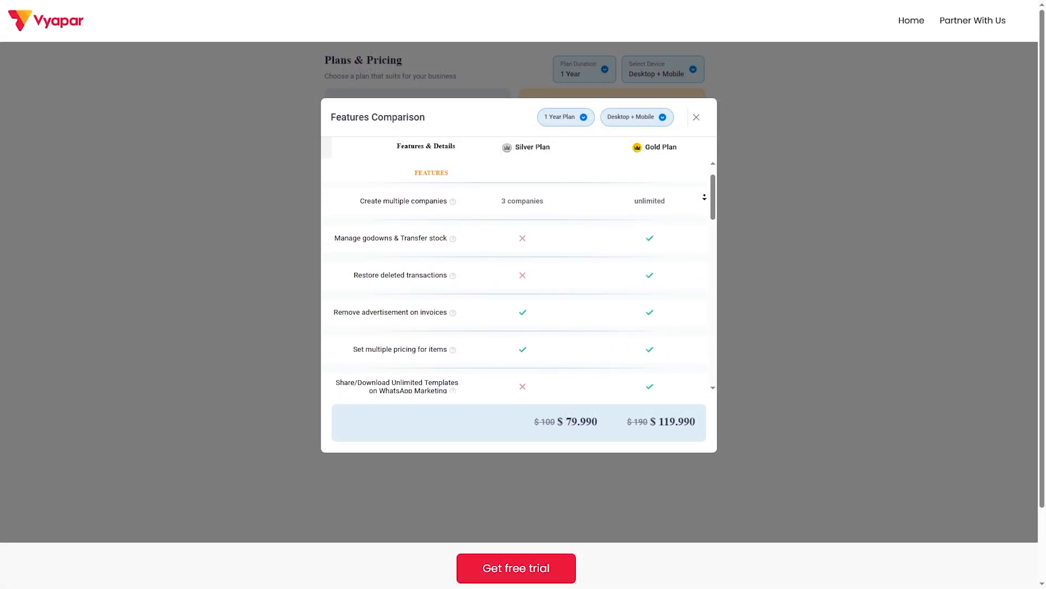
scroll(down, 3)
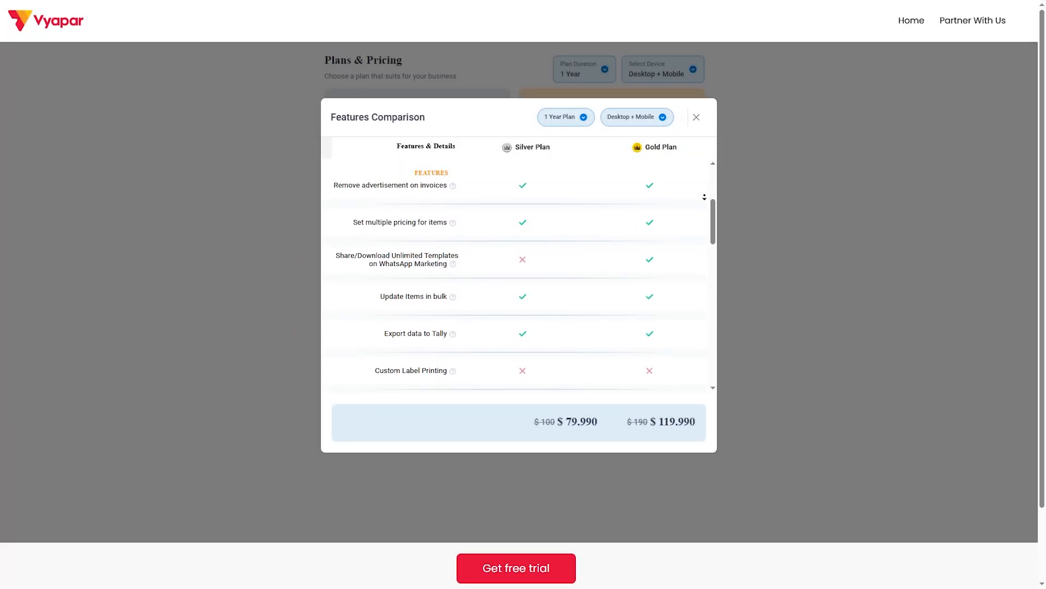
scroll(down, 3)
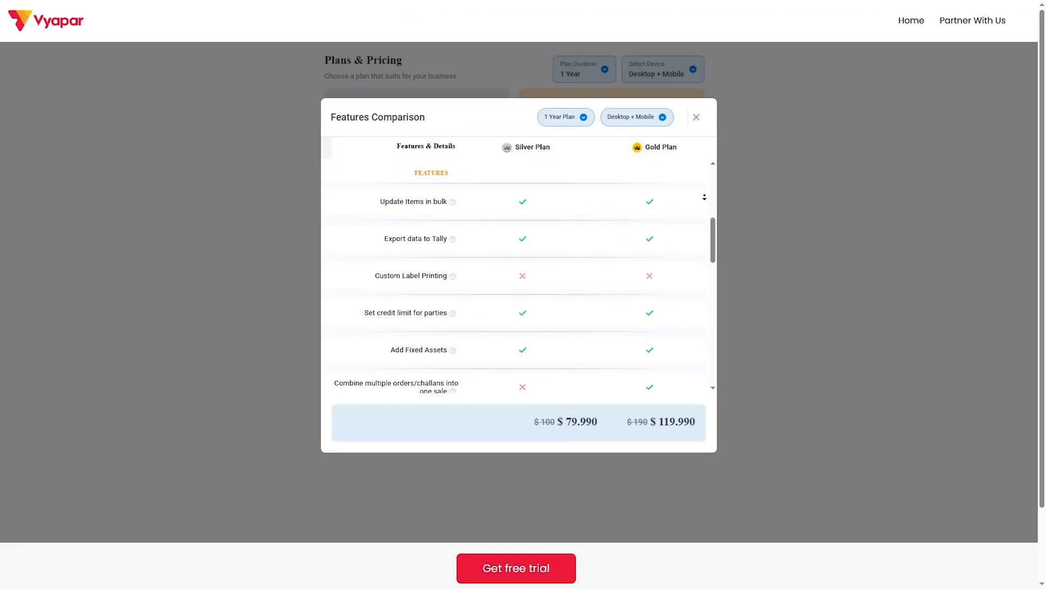
scroll(down, 3)
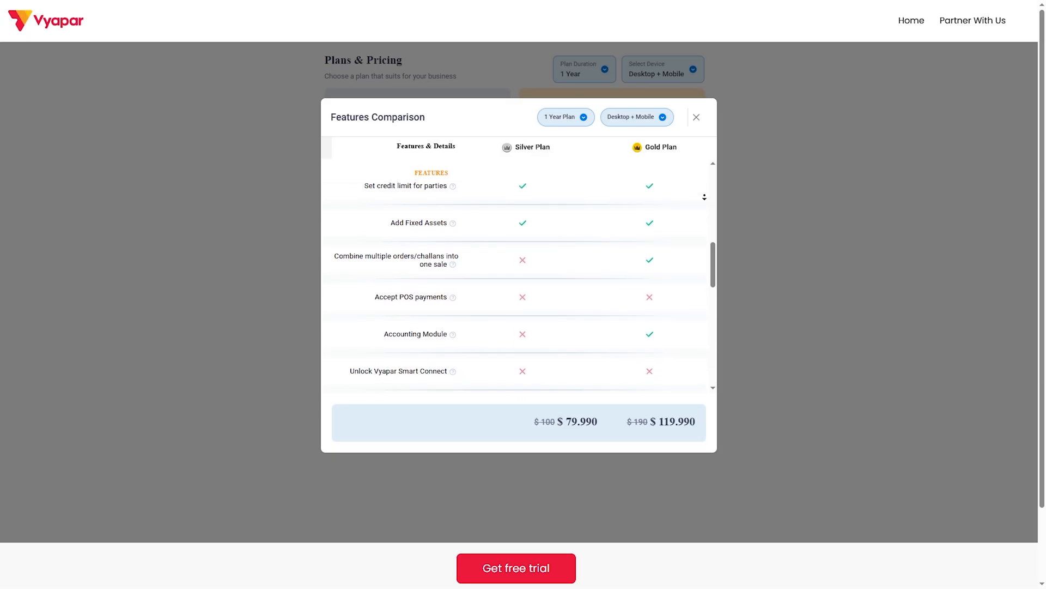
scroll(down, 3)
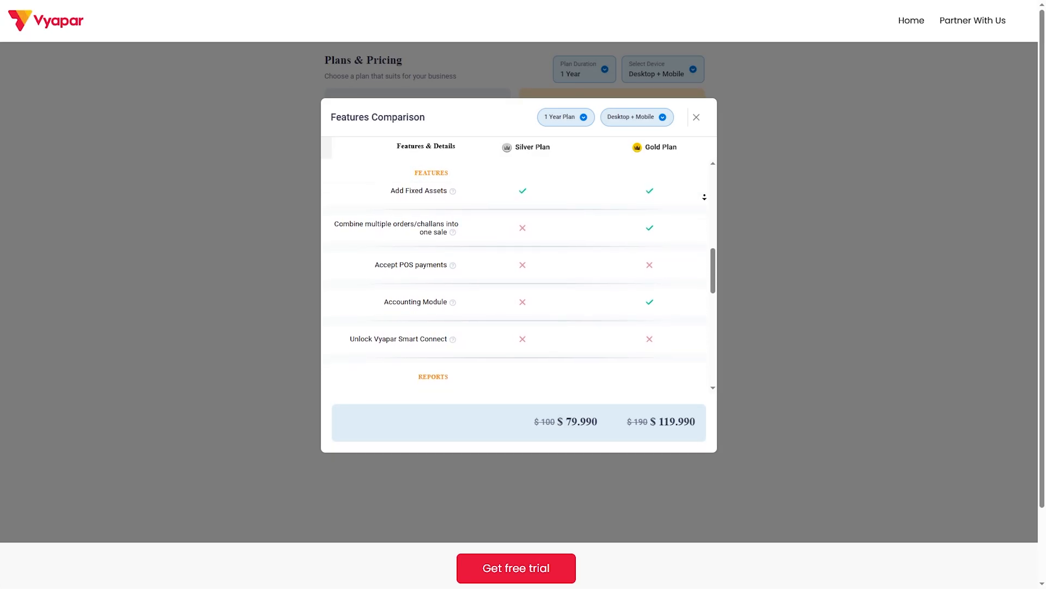
scroll(down, 3)
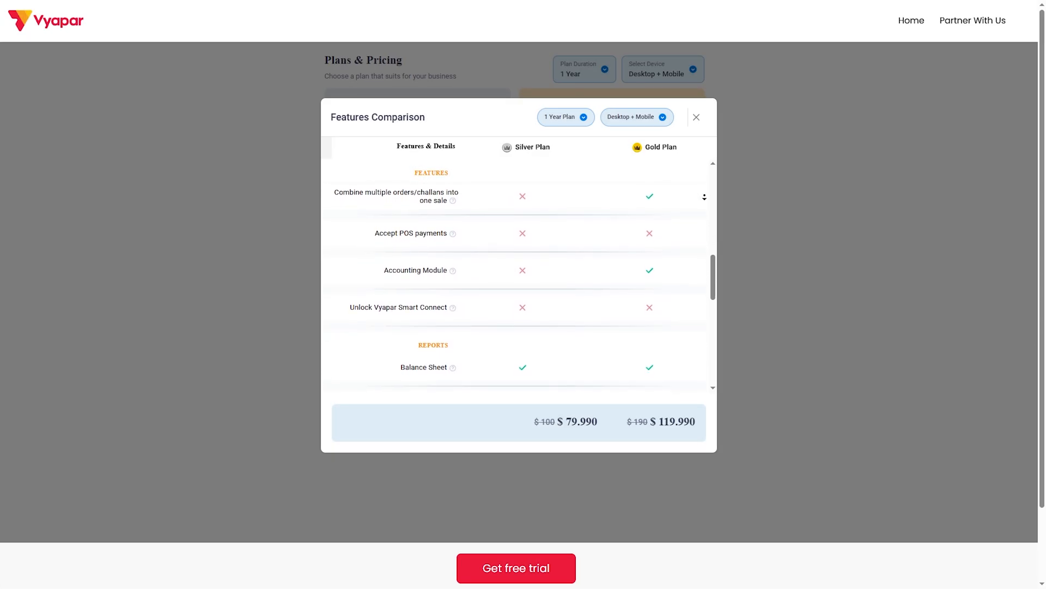
scroll(down, 3)
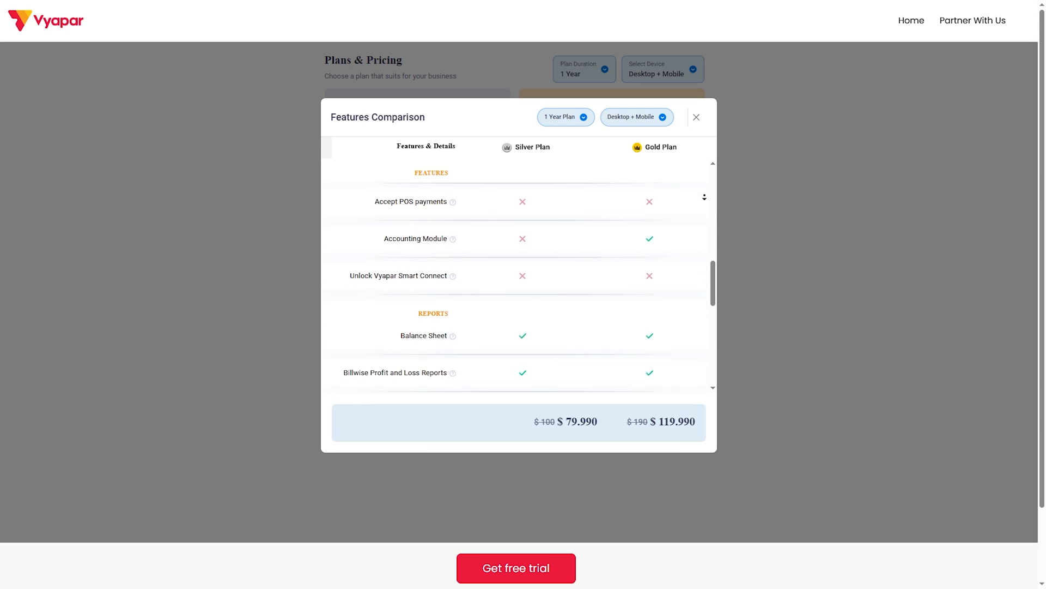
scroll(down, 3)
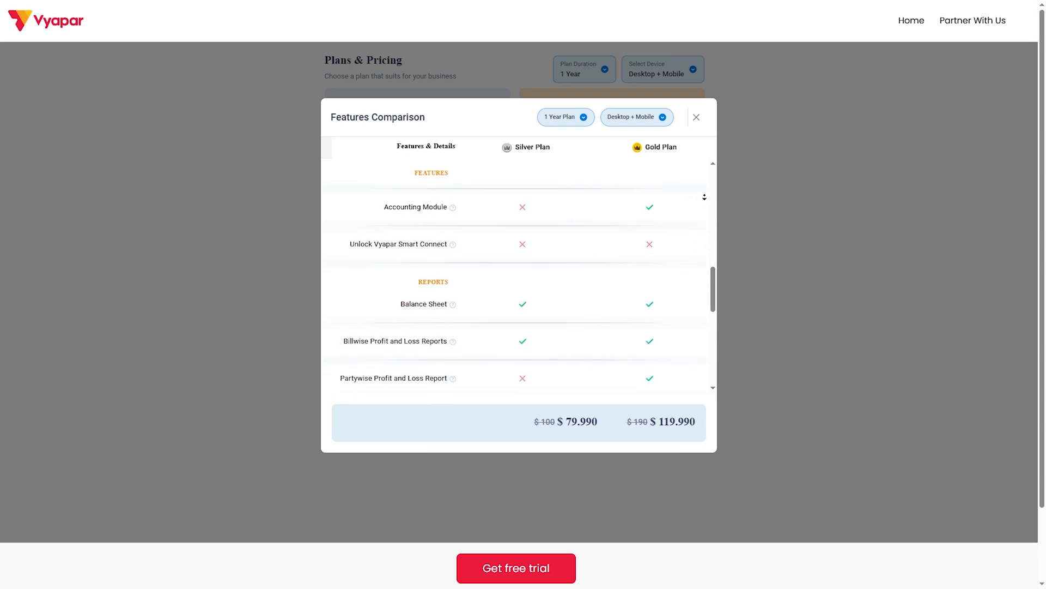
scroll(down, 3)
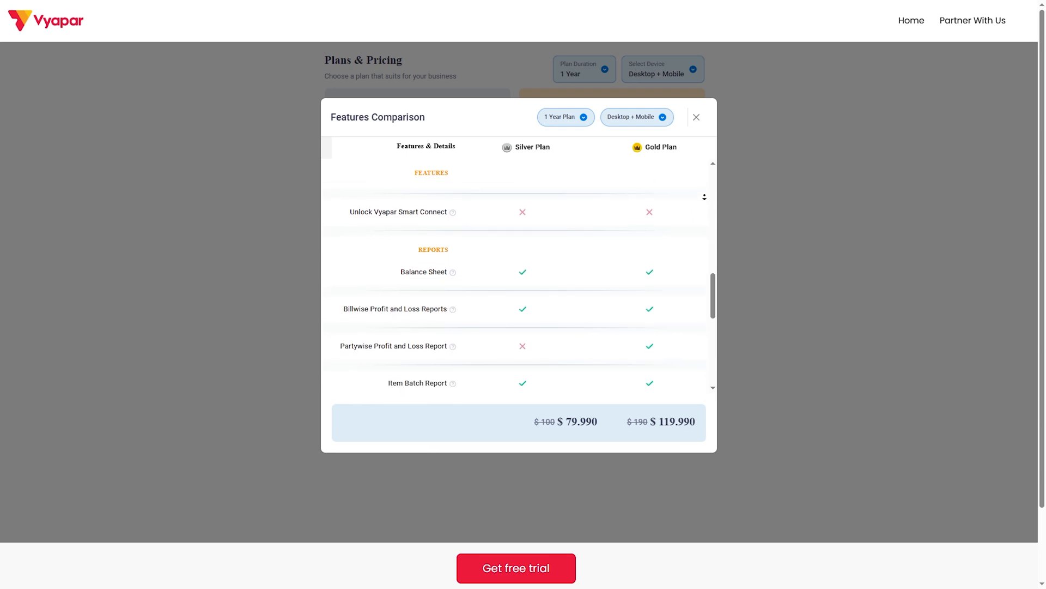
scroll(down, 3)
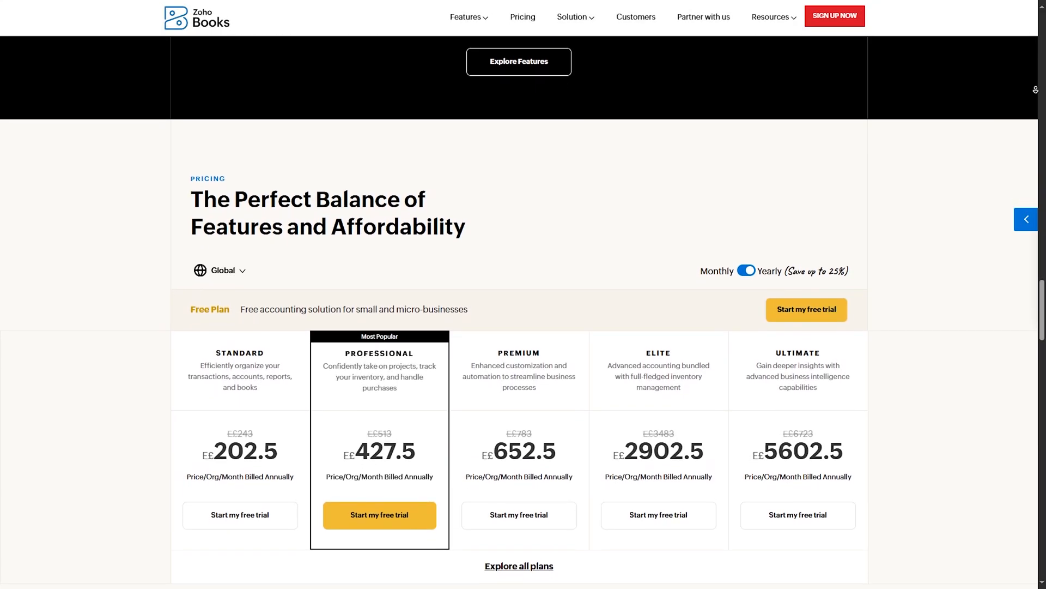
Scroll Zoho Books' pricing cards from Standard to Ultimate down to the tax note
scroll(down, 3)
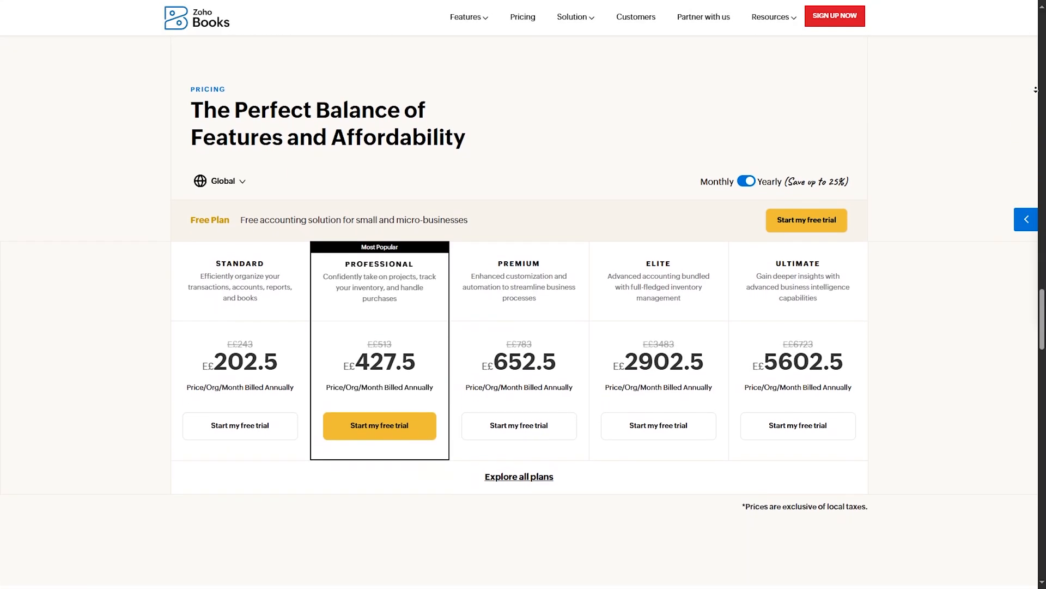
scroll(down, 3)
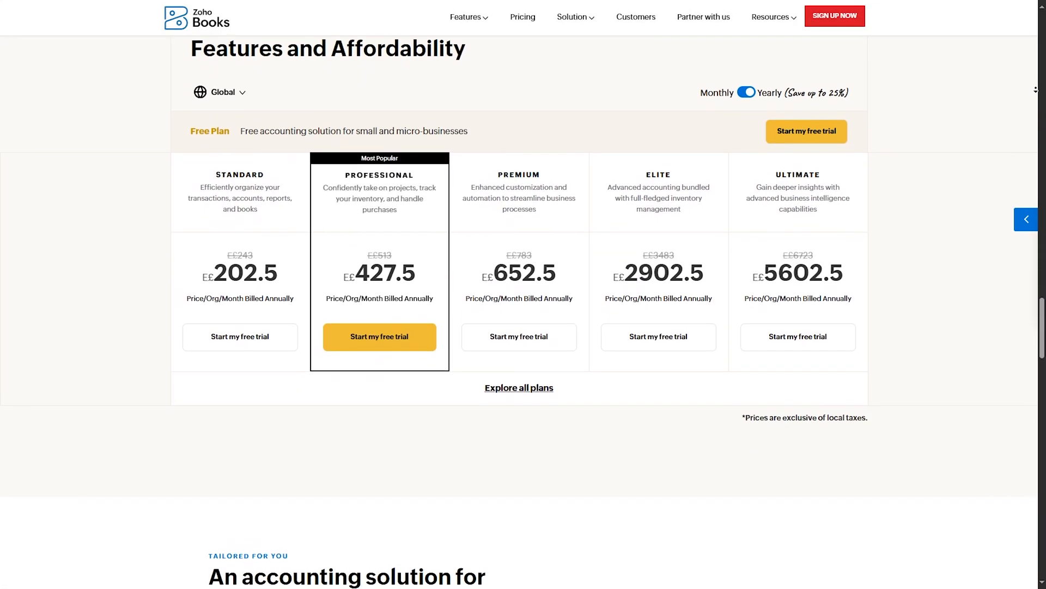
scroll(down, 3)
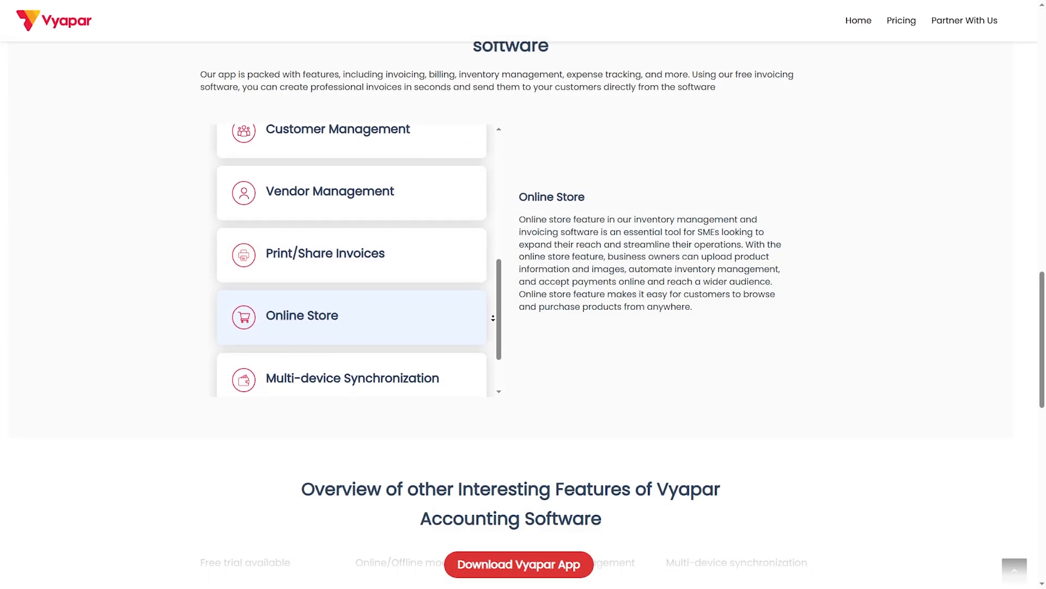
Show Vyapar's Multi-device Synchronization and Multiple Mode of Payments feature descriptions
scroll(down, 3)
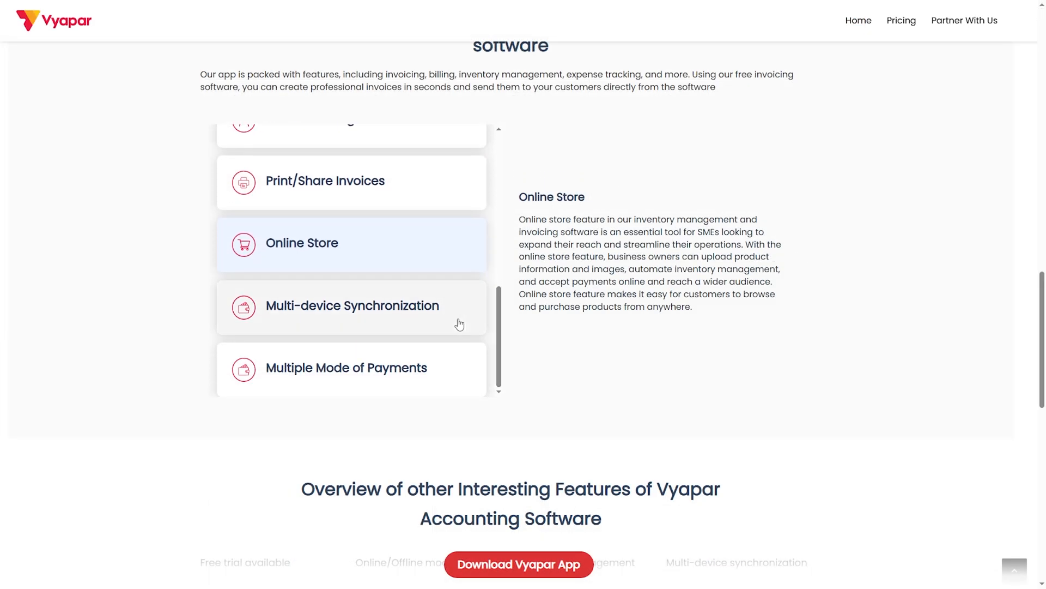
click(351, 306)
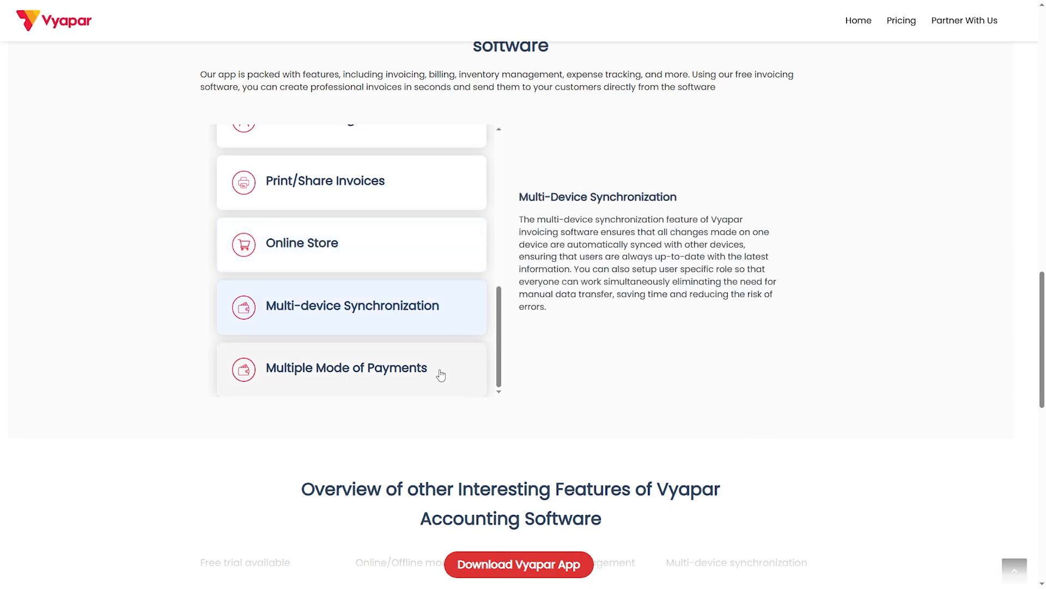
click(347, 368)
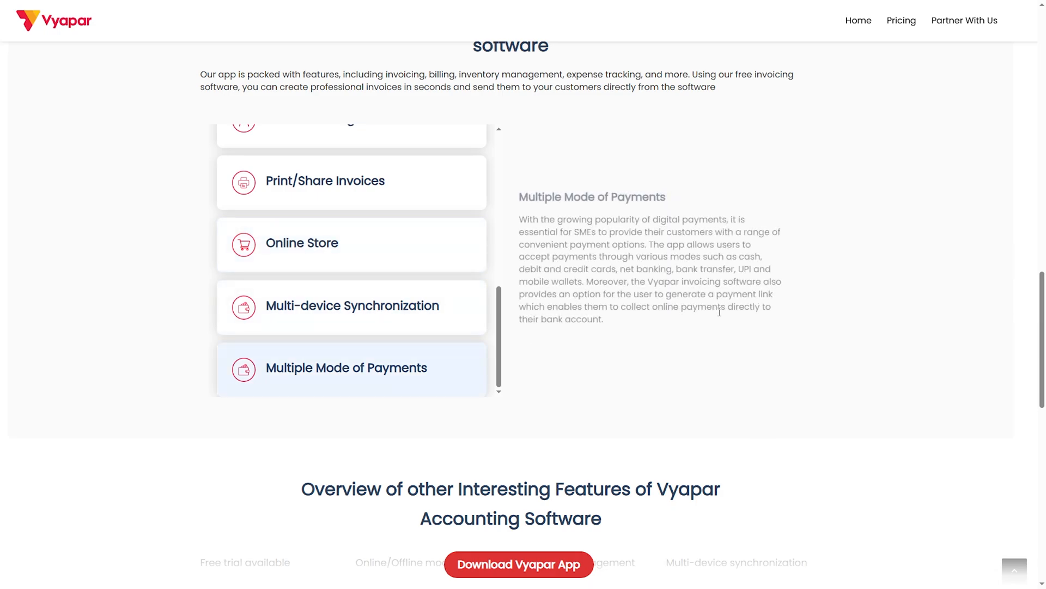
scroll(down, 3)
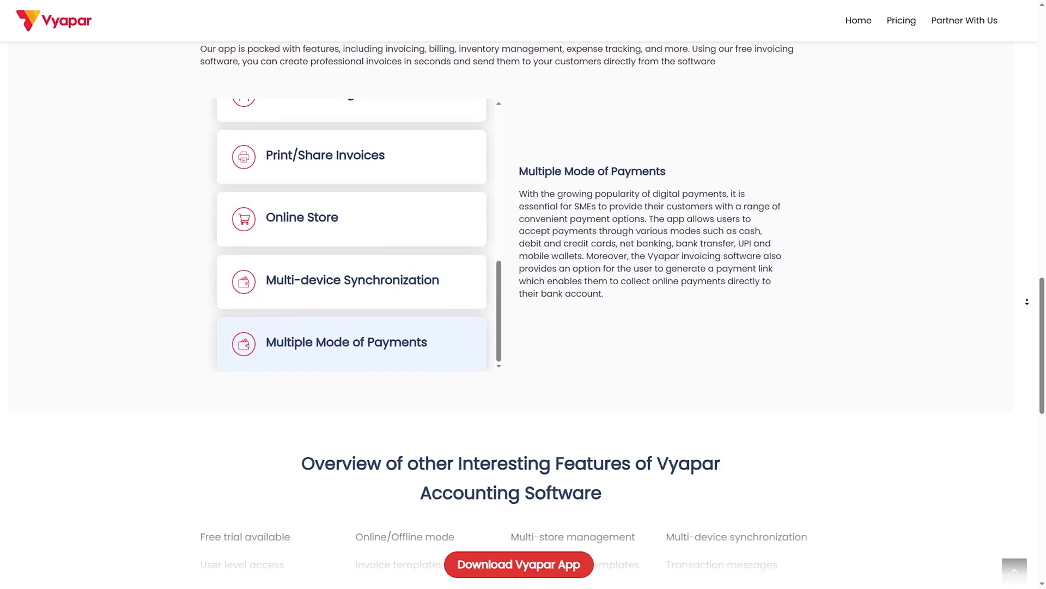
scroll(down, 3)
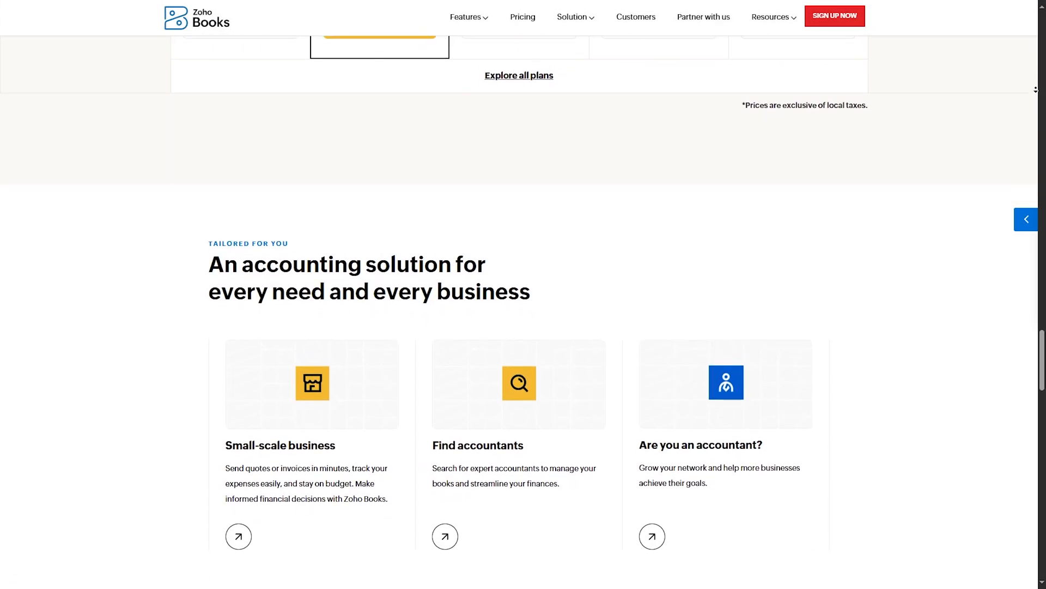
Scroll Zoho Books to the 'An accounting solution for every need' and 'Connect and conquer' sections
scroll(down, 3)
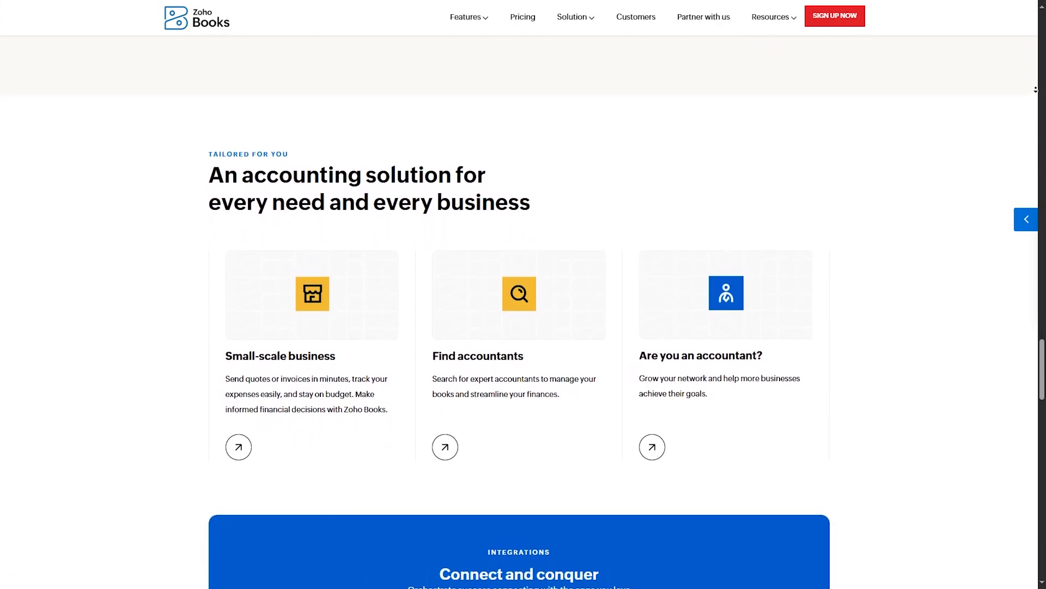
scroll(down, 3)
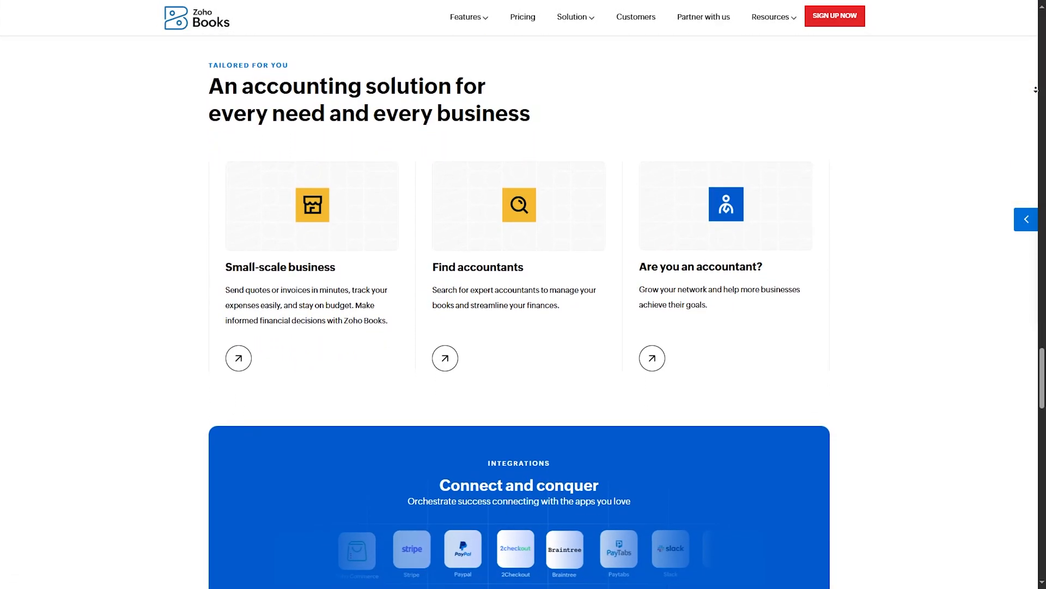
scroll(down, 3)
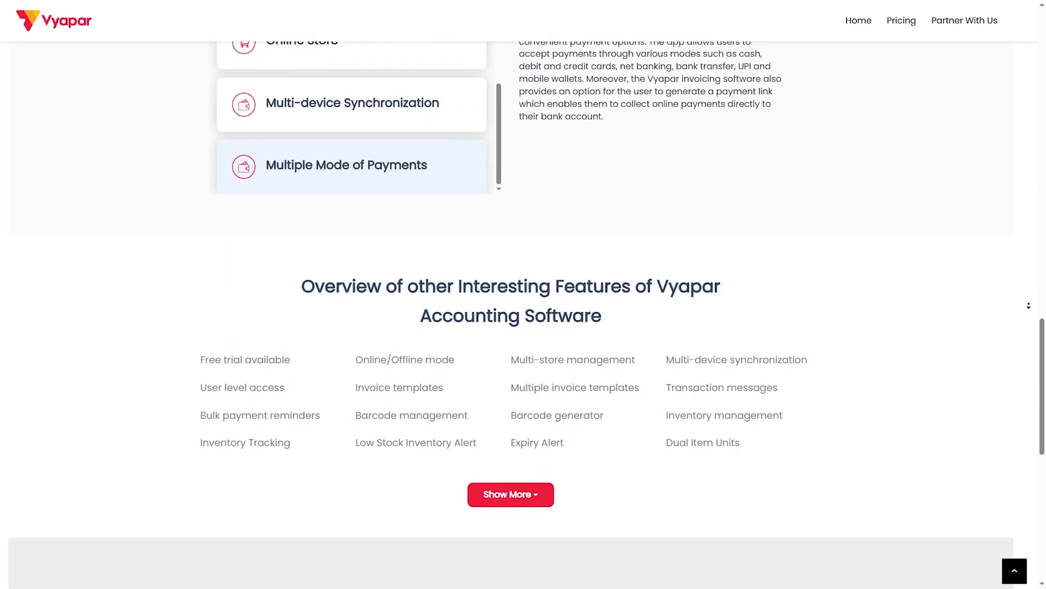
Scroll to Vyapar's Overview of other Interesting Features, expanded through Balance sheet and Other income
scroll(down, 3)
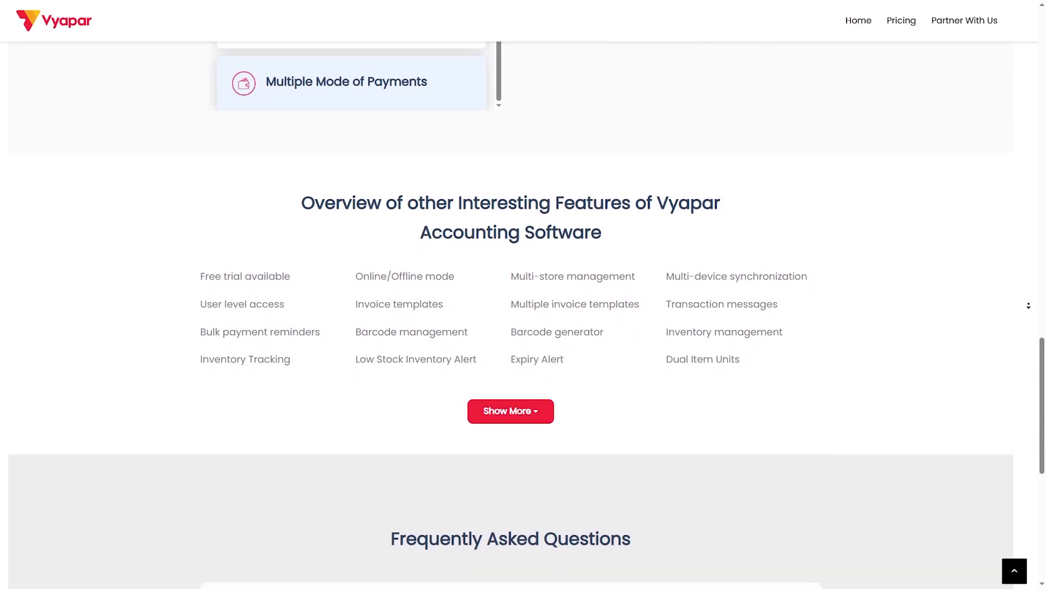
scroll(down, 3)
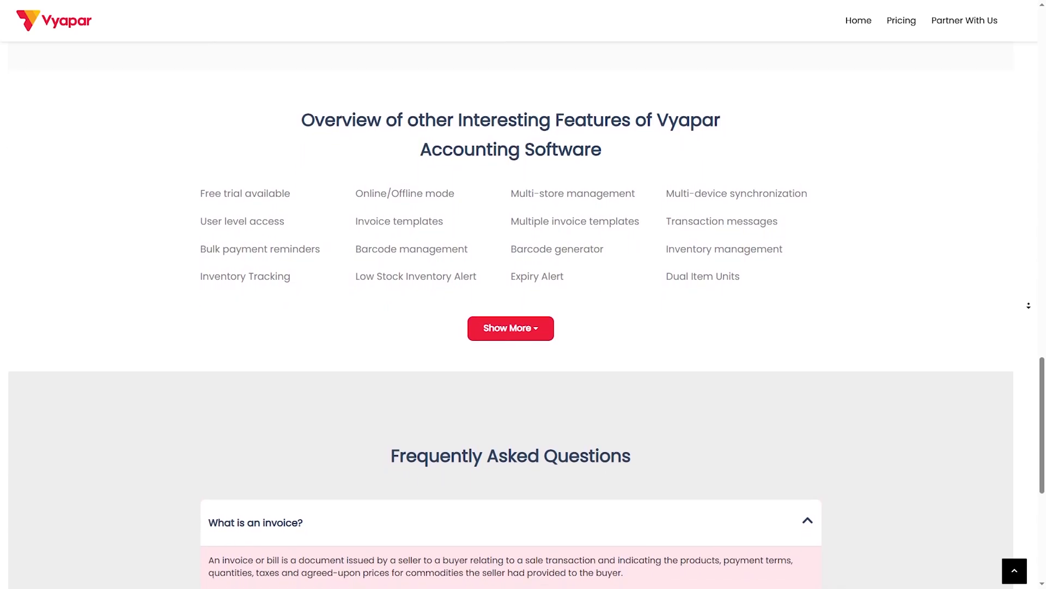
scroll(down, 3)
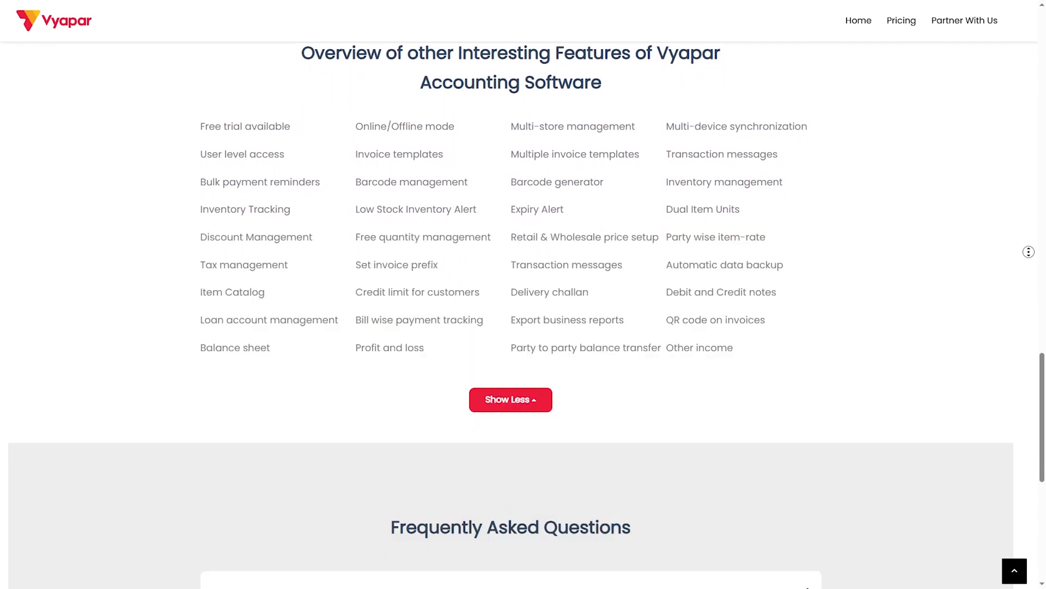
scroll(down, 3)
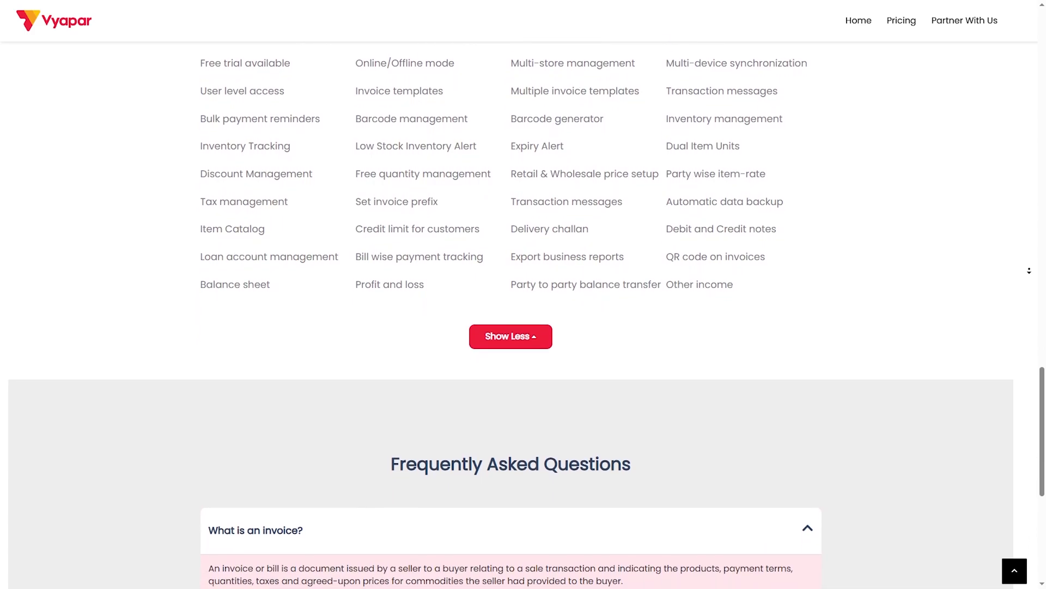